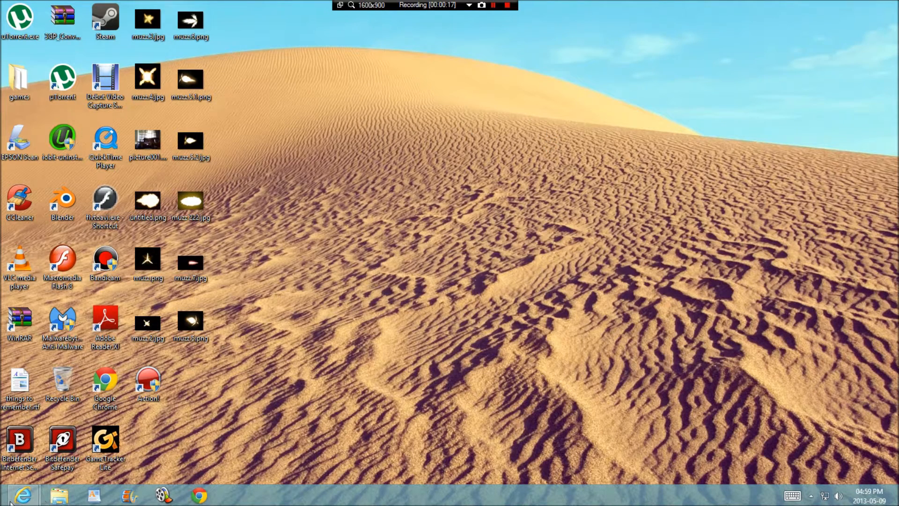
# - Bring up the Activision Support connection-problem FAQ in the browser
pyautogui.click(22, 495)
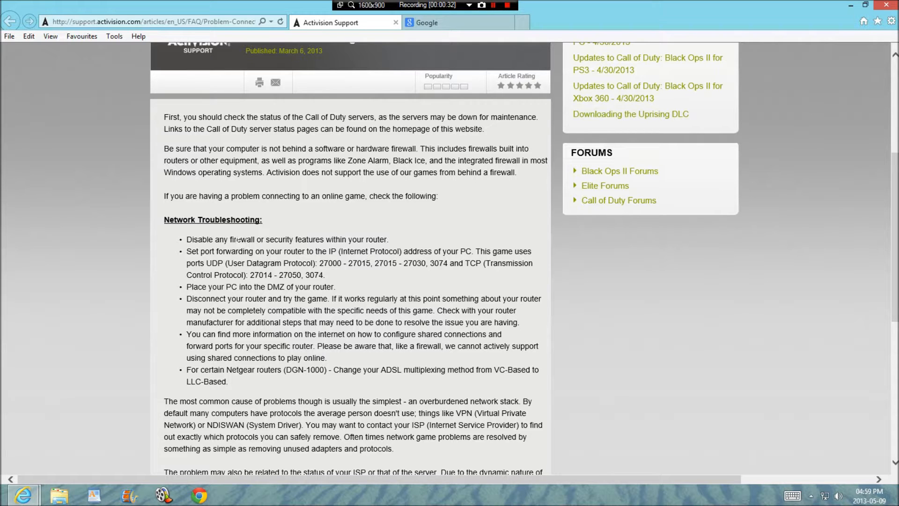
pyautogui.moveTo(431, 234)
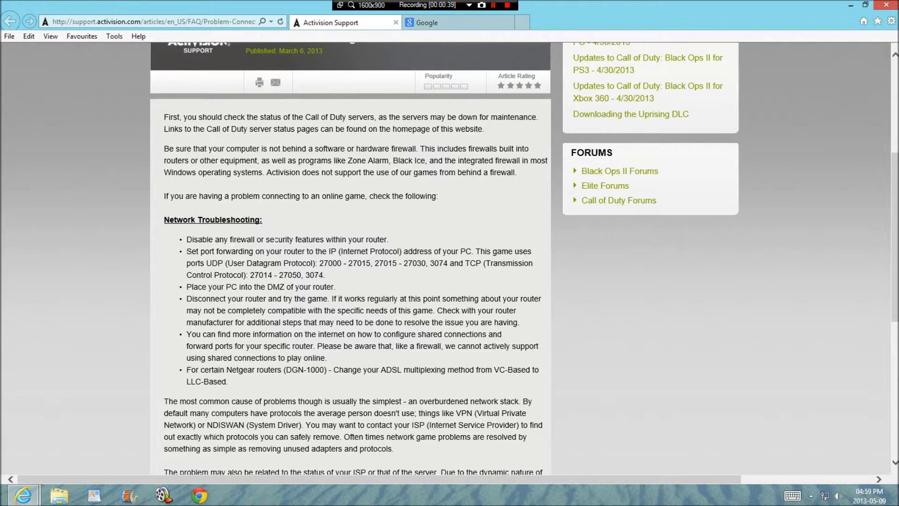
pyautogui.moveTo(477, 74)
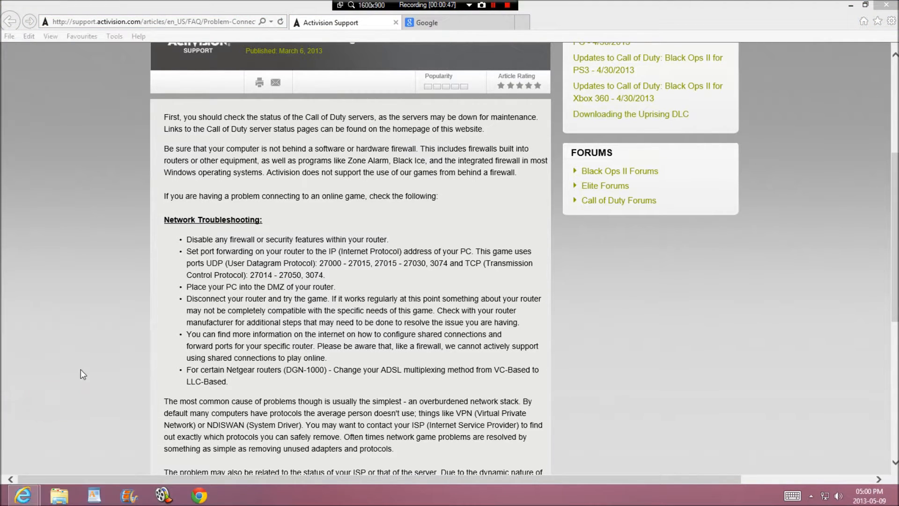
pyautogui.click(233, 495)
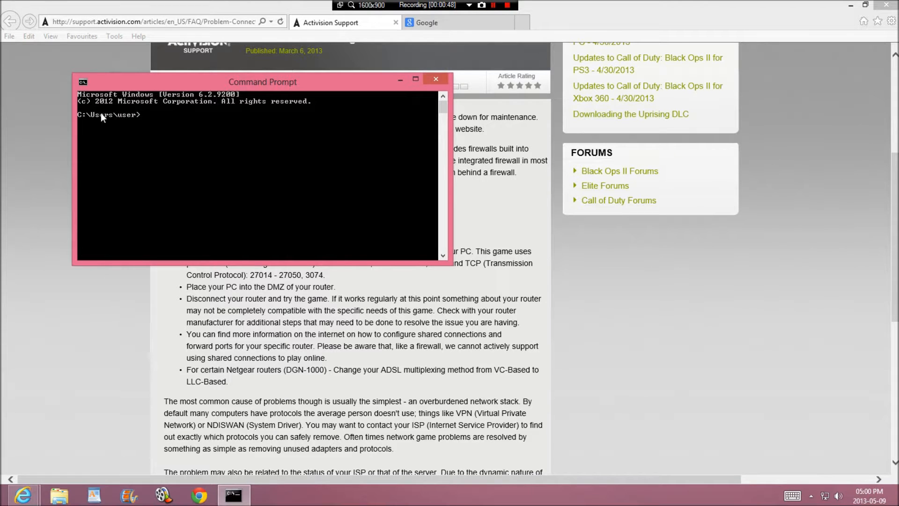
pyautogui.moveTo(170, 240)
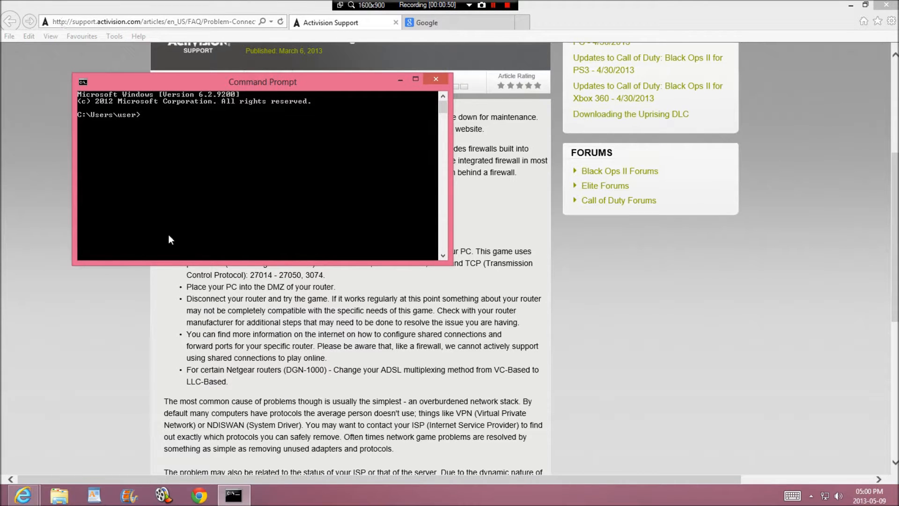
pyautogui.moveTo(167, 231)
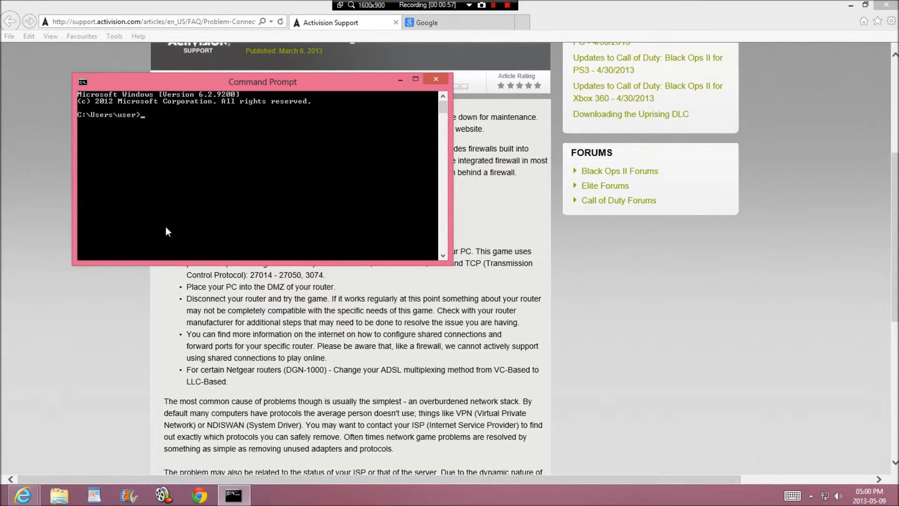
pyautogui.write('c')
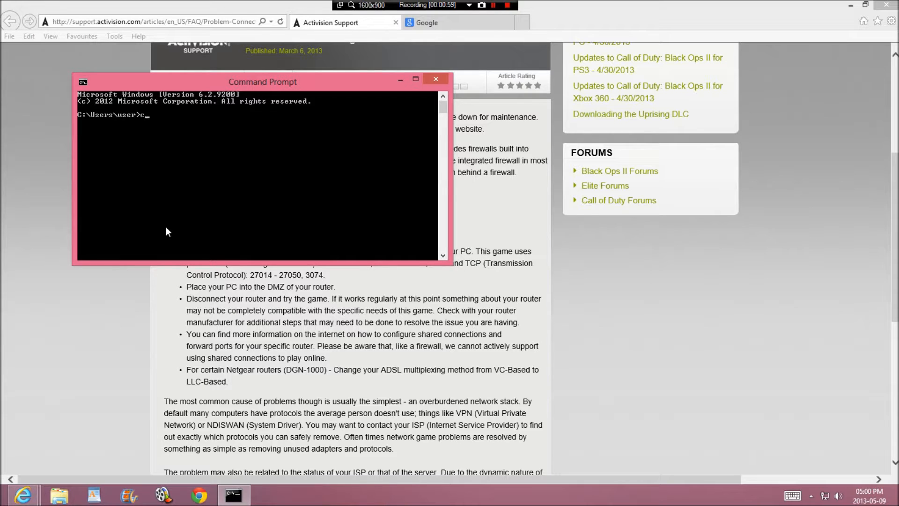
pyautogui.write('onfi')
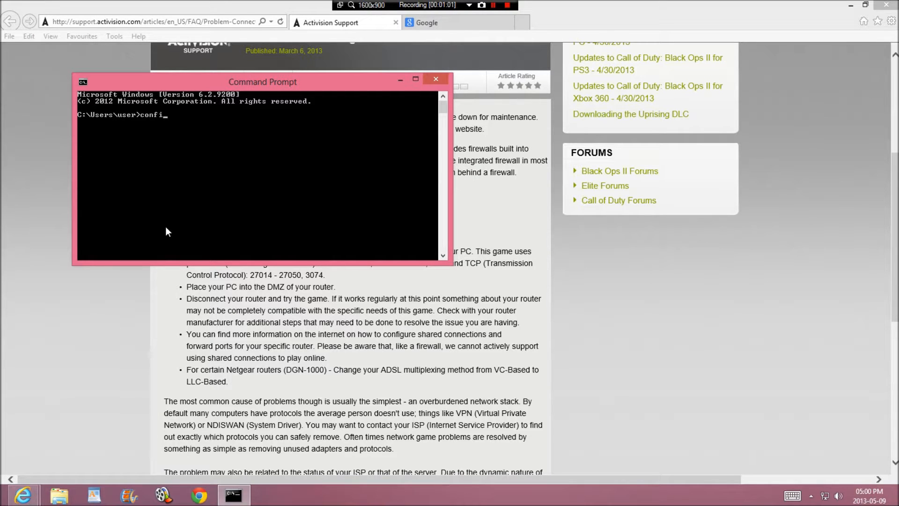
pyautogui.write('g')
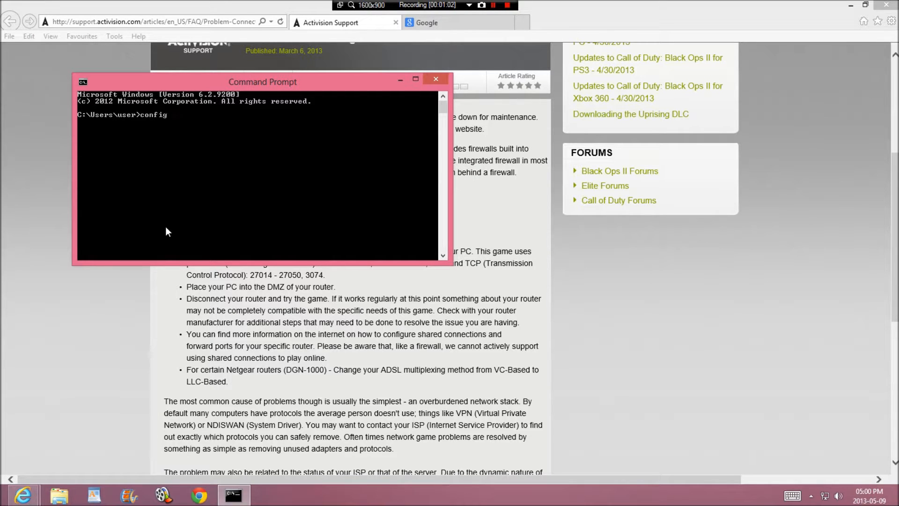
pyautogui.write('/all')
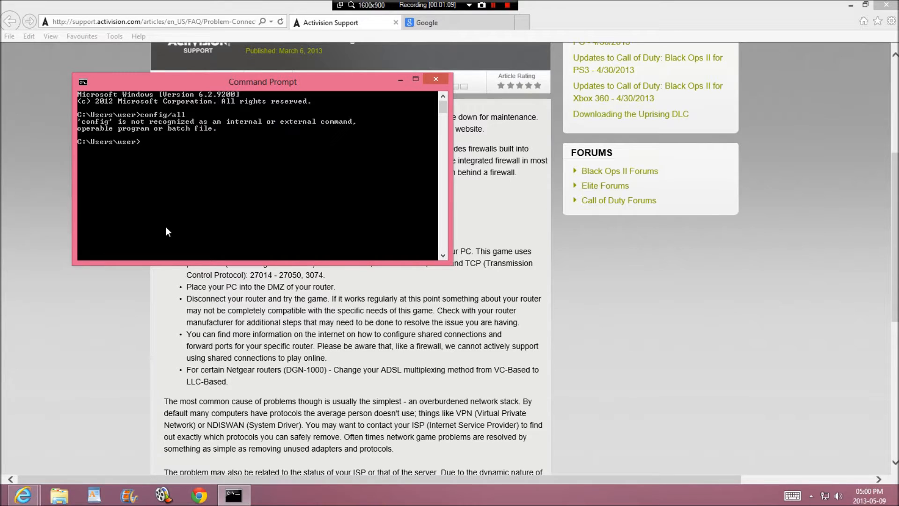
pyautogui.write('ipconfig')
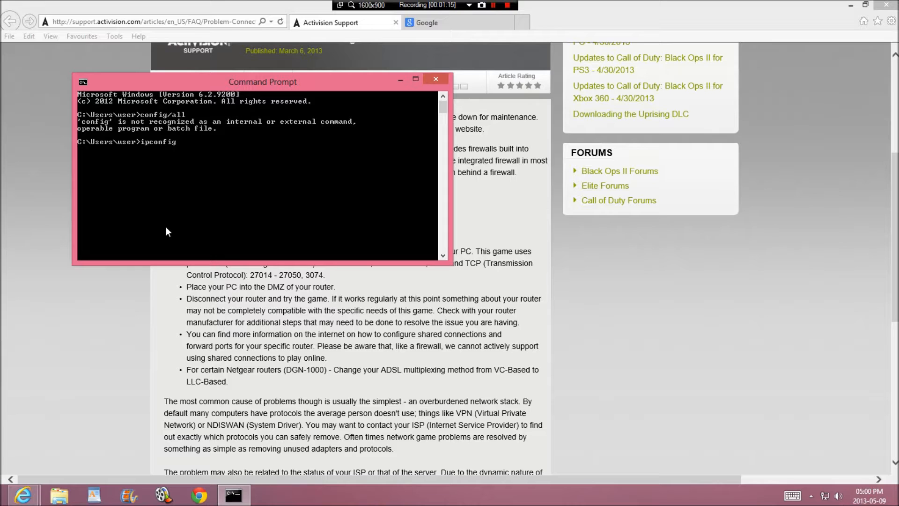
pyautogui.write('/')
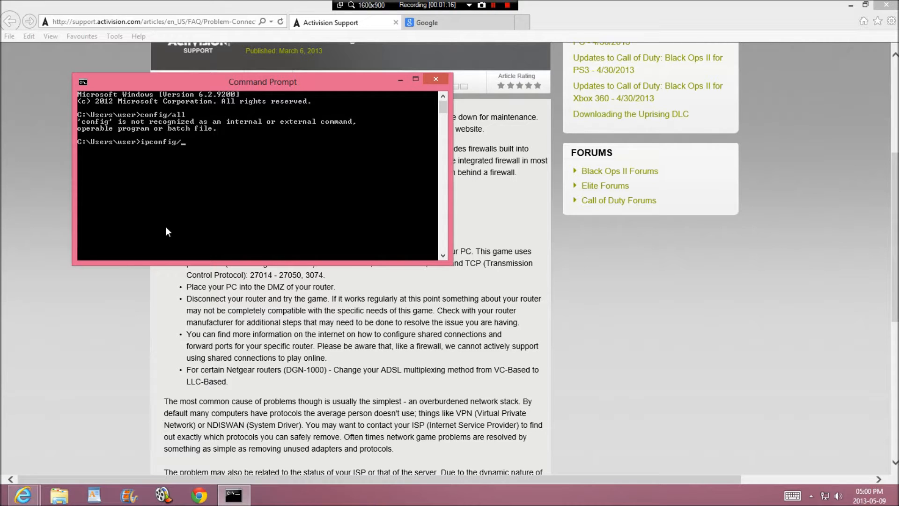
pyautogui.write('all')
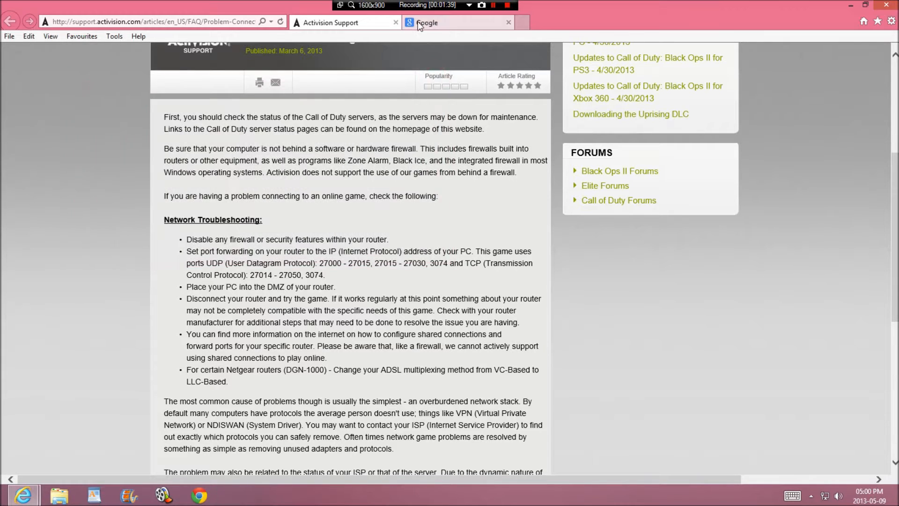
# - Navigate to the router at 10.0.0.2 and enter username admin and the password
pyautogui.click(457, 23)
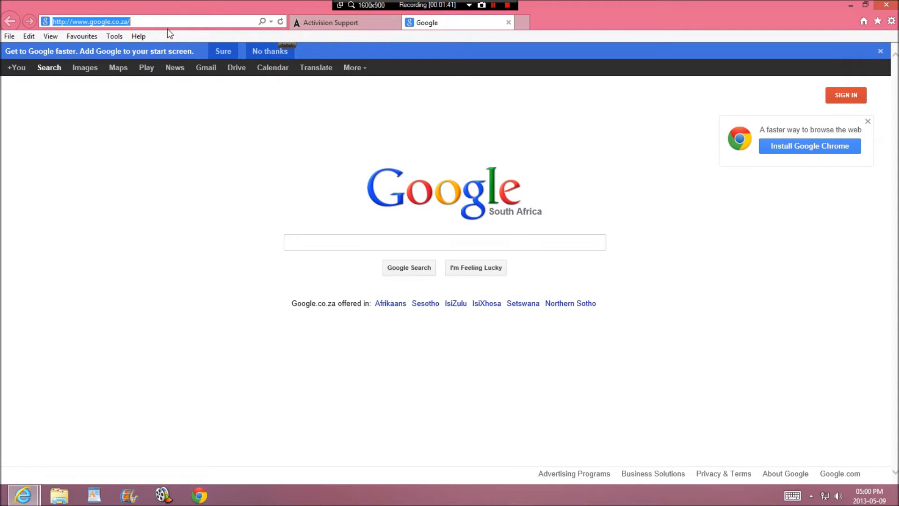
pyautogui.write('10.0.0.2/')
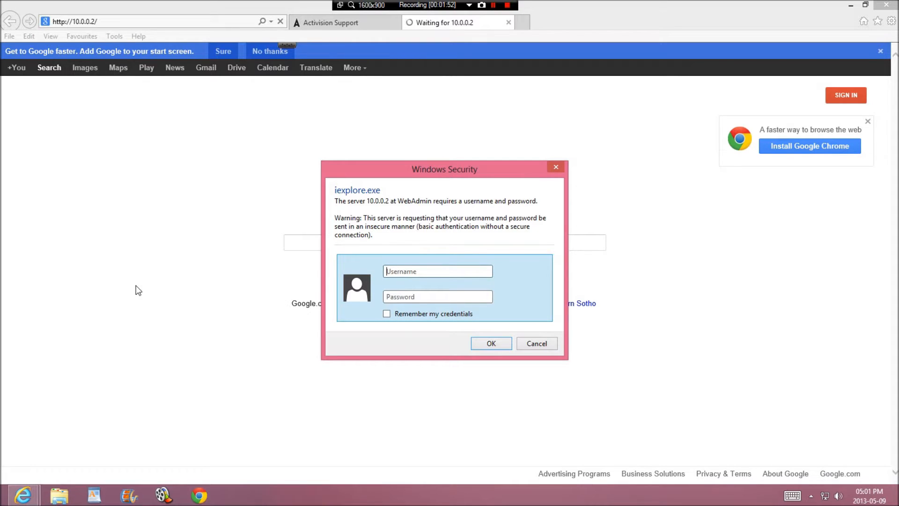
pyautogui.write('admin')
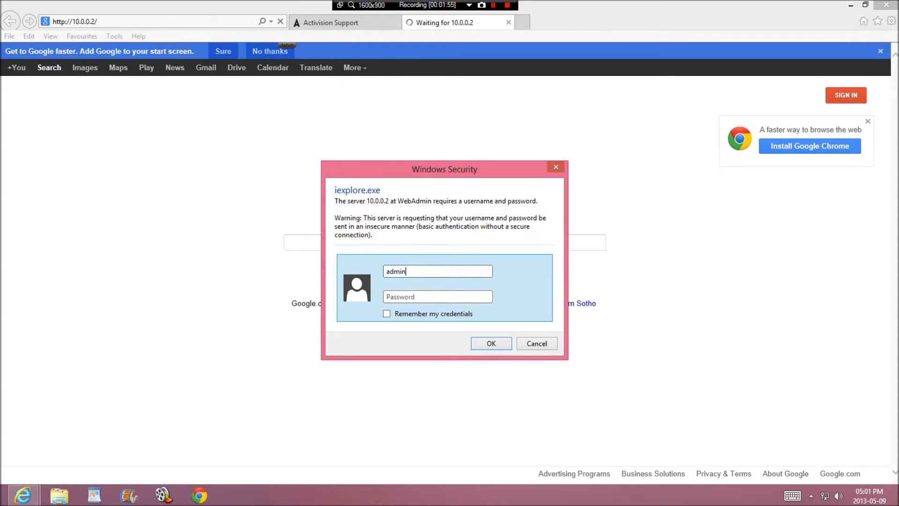
pyautogui.click(437, 297)
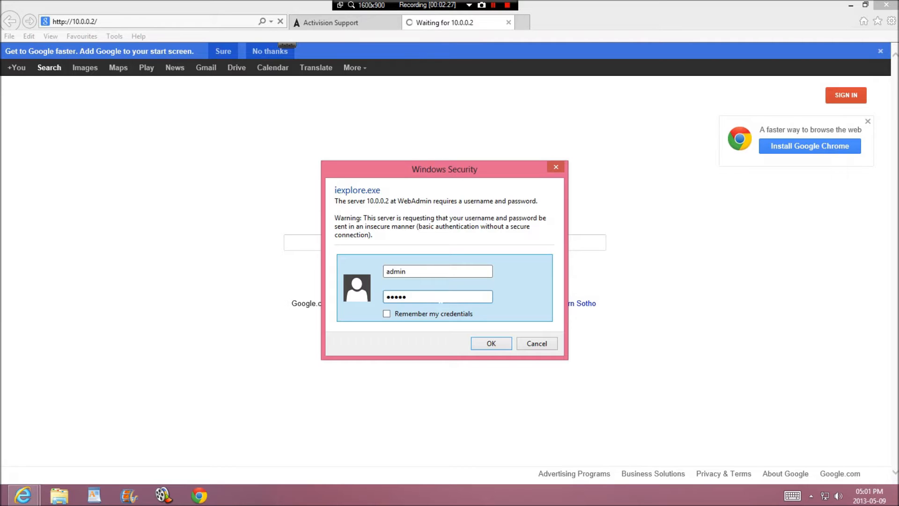
# - Log in to the router, switch to Advanced mode and expand Configuration
pyautogui.click(490, 343)
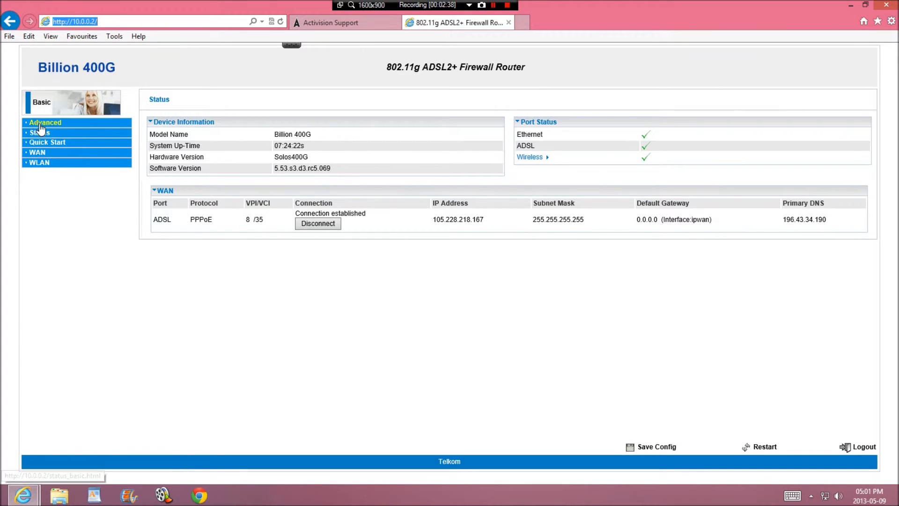
pyautogui.click(44, 121)
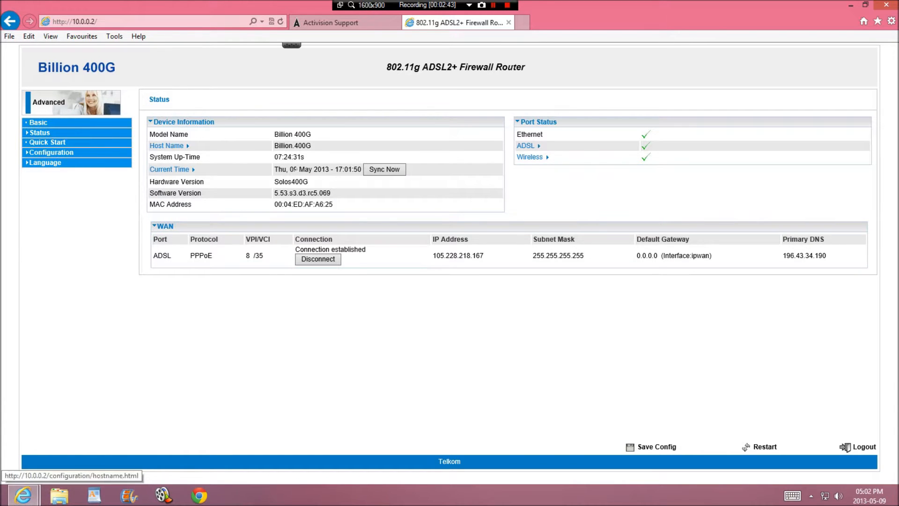
pyautogui.moveTo(97, 157)
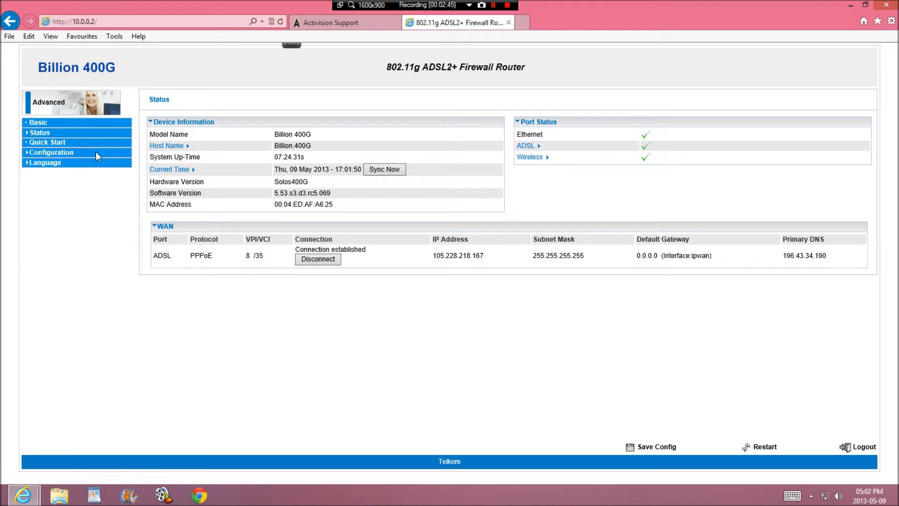
pyautogui.moveTo(40, 133)
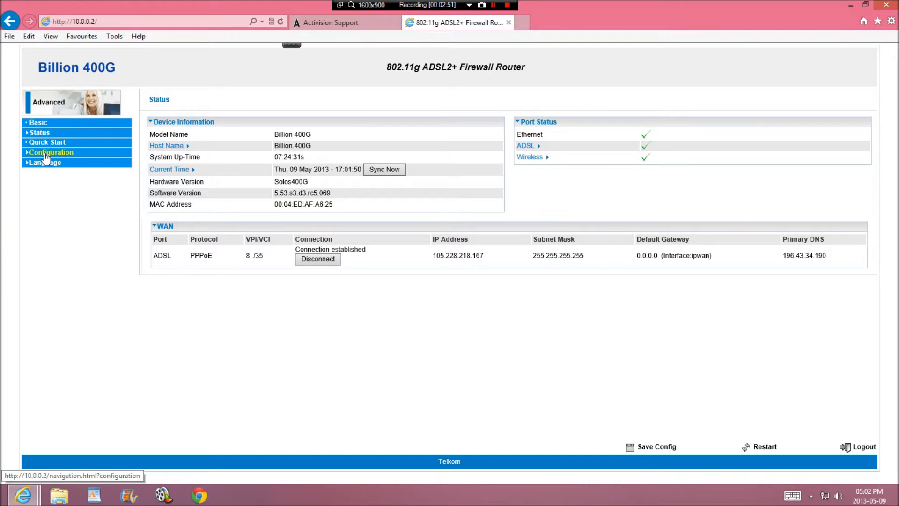
pyautogui.click(50, 152)
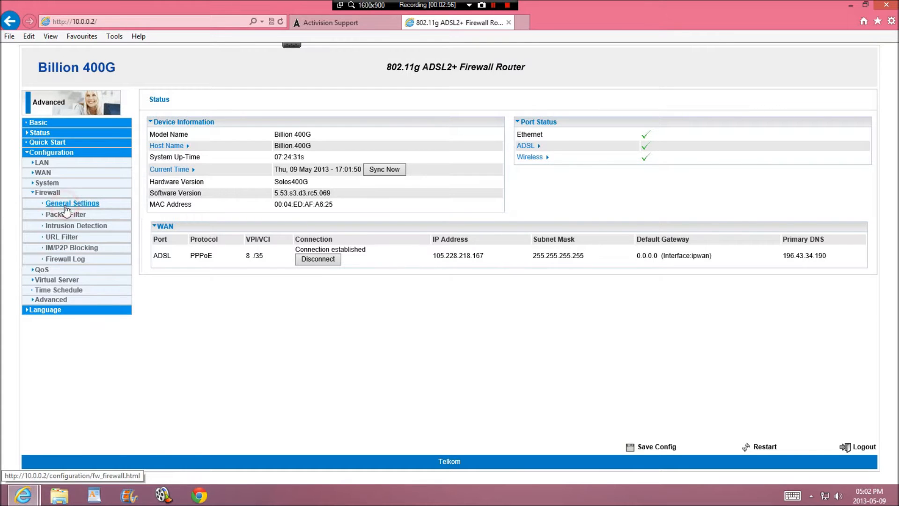
# - Show the firewall General Settings with Security set to Disable
pyautogui.click(72, 203)
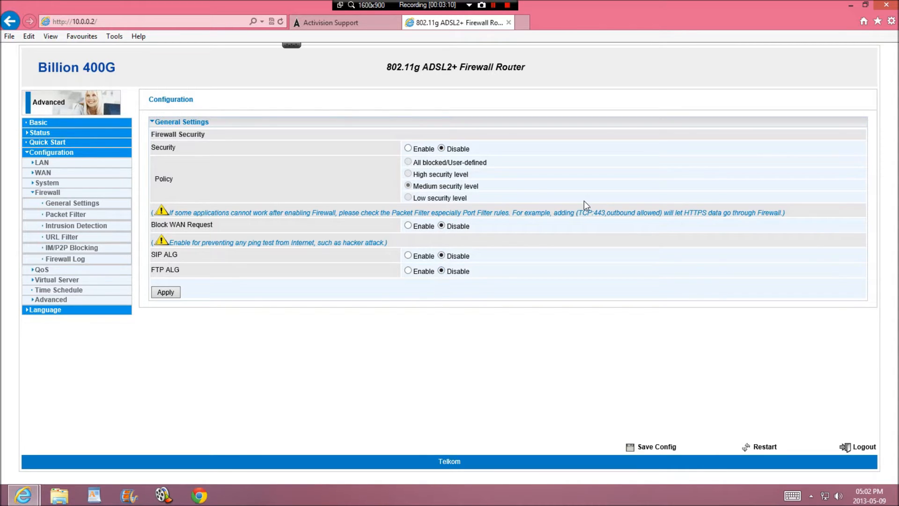
pyautogui.click(165, 293)
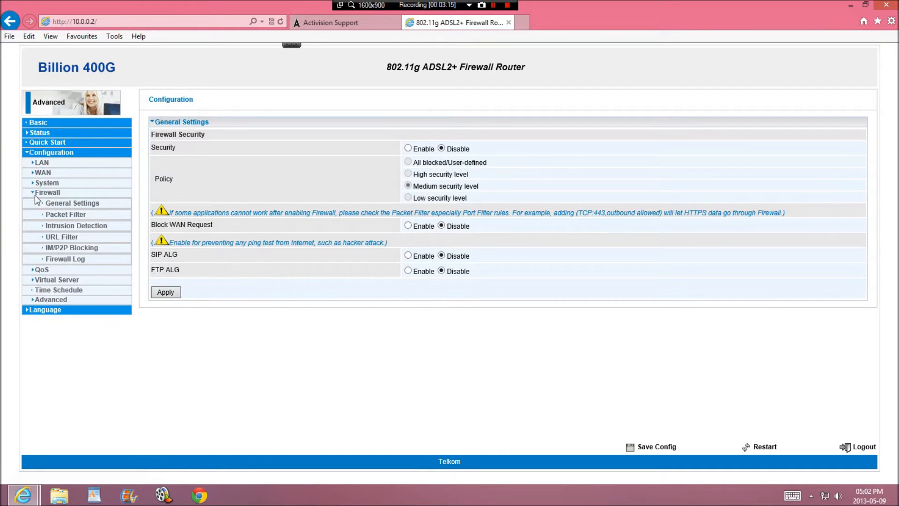
pyautogui.moveTo(73, 204)
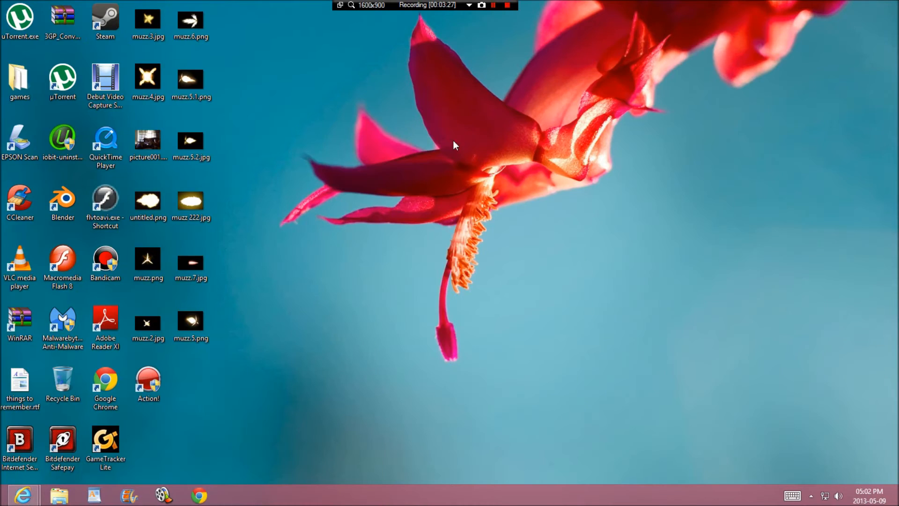
pyautogui.moveTo(22, 495)
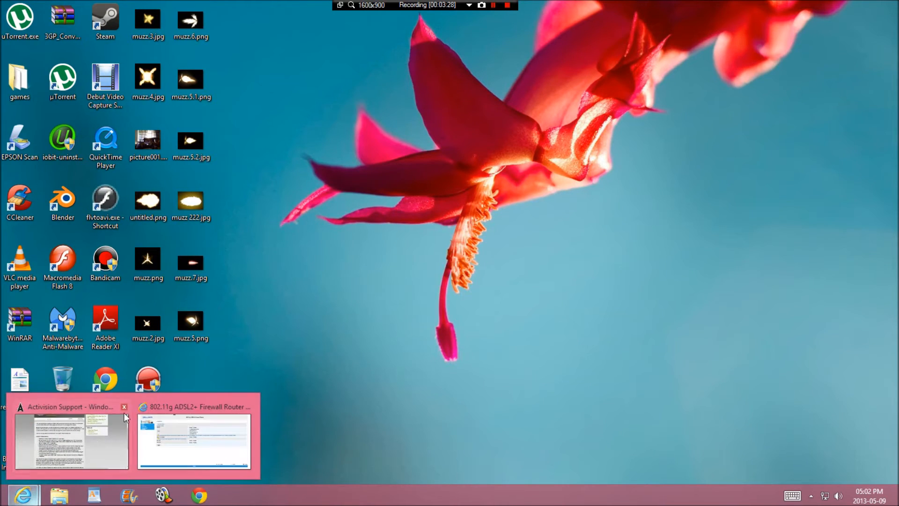
# - Return to the Activision troubleshooting article's firewall and port-forwarding advice
pyautogui.click(194, 440)
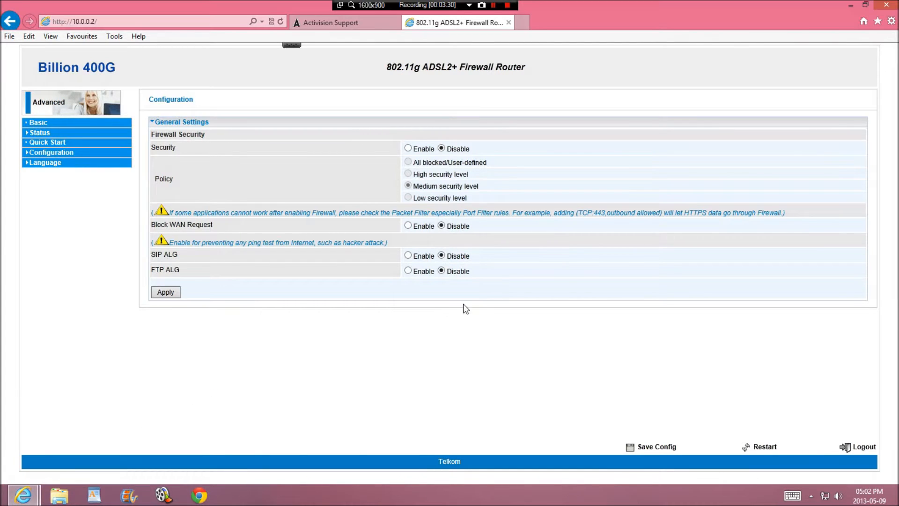
pyautogui.moveTo(277, 153)
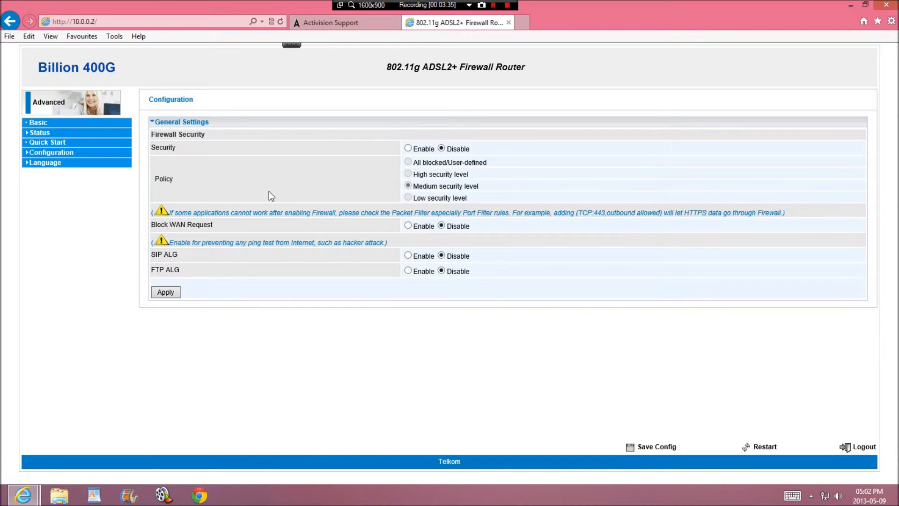
pyautogui.moveTo(326, 60)
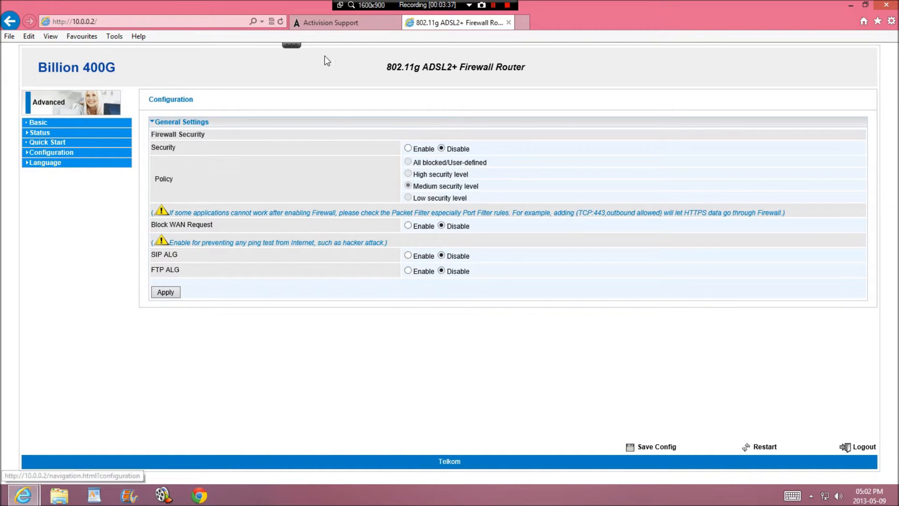
pyautogui.click(332, 22)
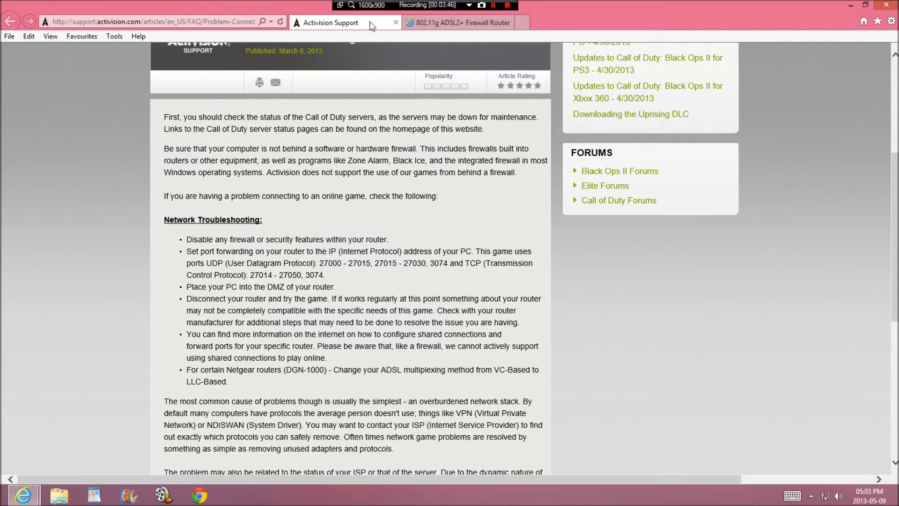
# - Reach the router's Port Forwarding page via Configuration > Virtual Server
pyautogui.click(456, 23)
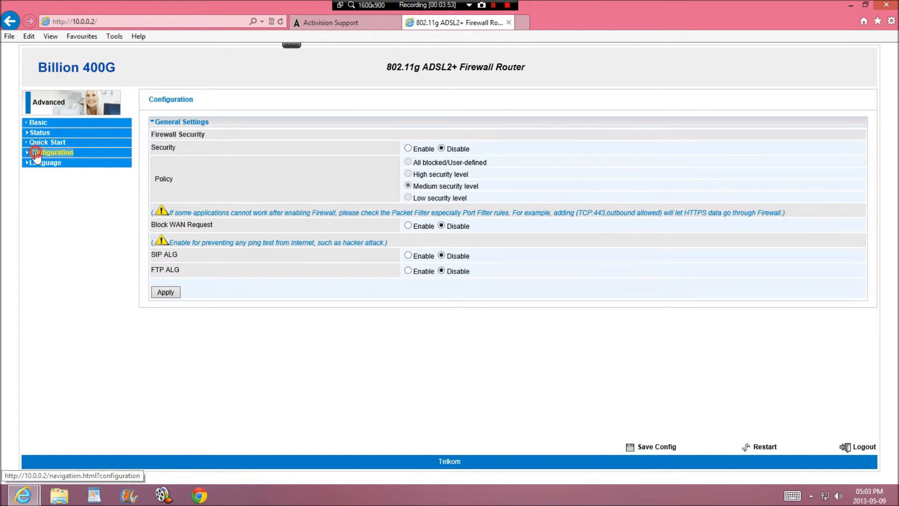
pyautogui.click(51, 152)
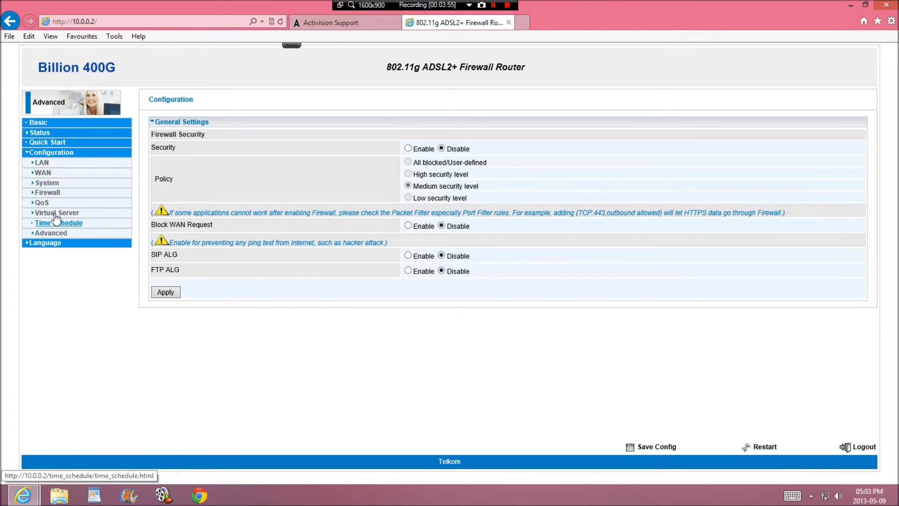
pyautogui.moveTo(302, 315)
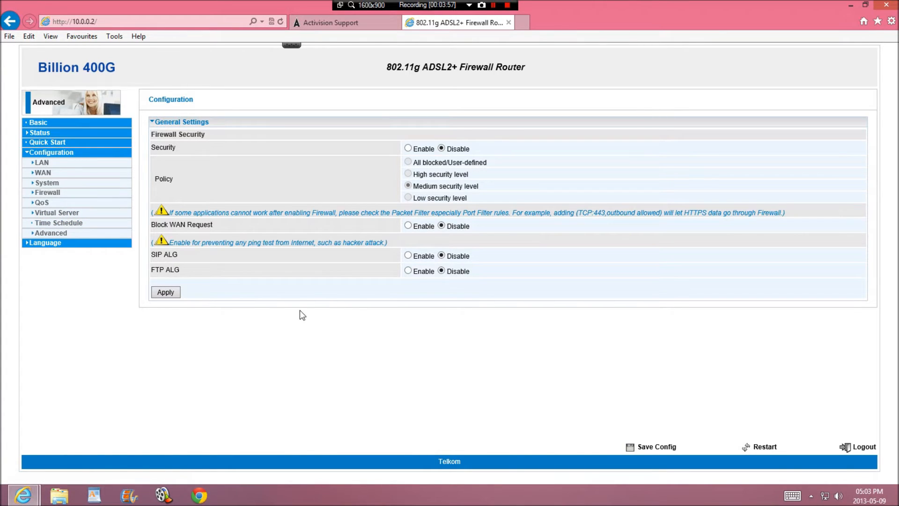
pyautogui.moveTo(346, 311)
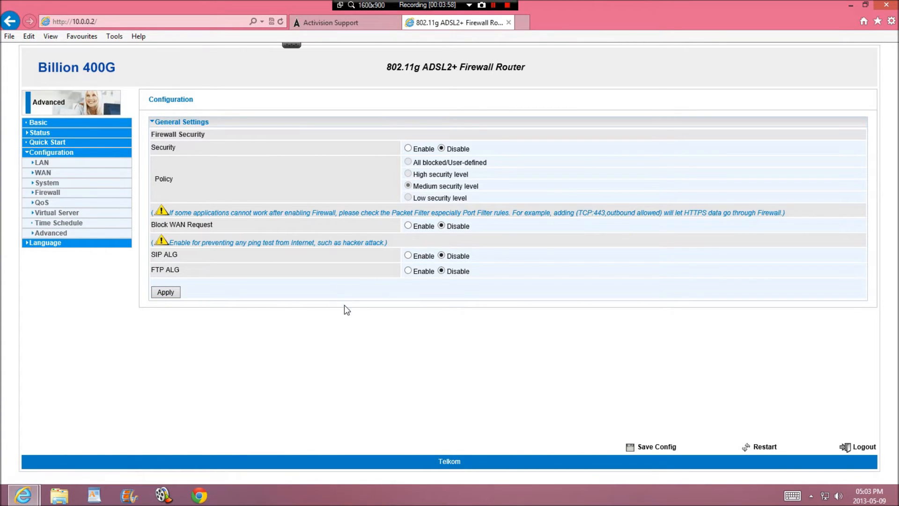
pyautogui.moveTo(324, 301)
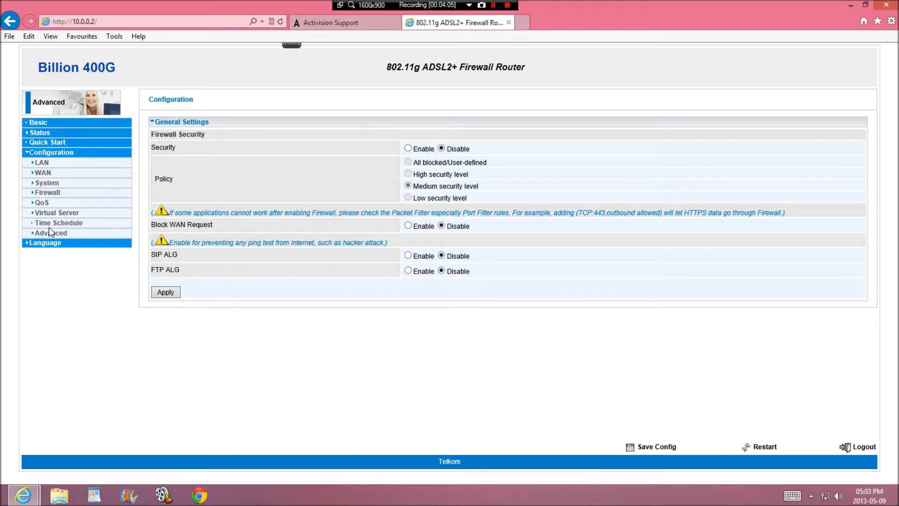
pyautogui.moveTo(273, 290)
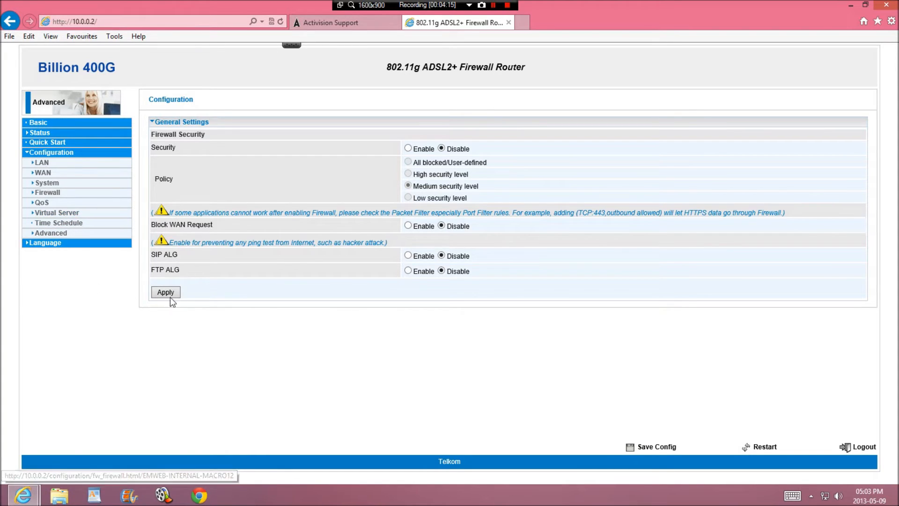
pyautogui.moveTo(251, 240)
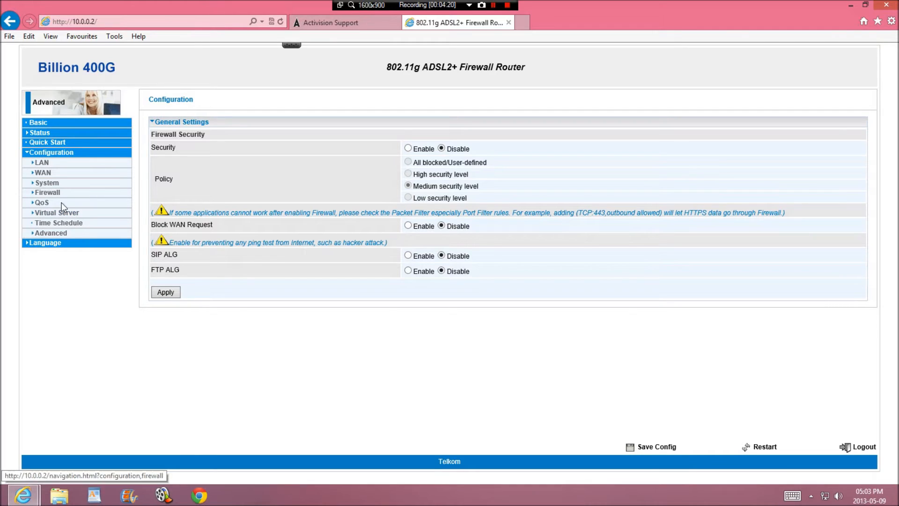
pyautogui.moveTo(56, 213)
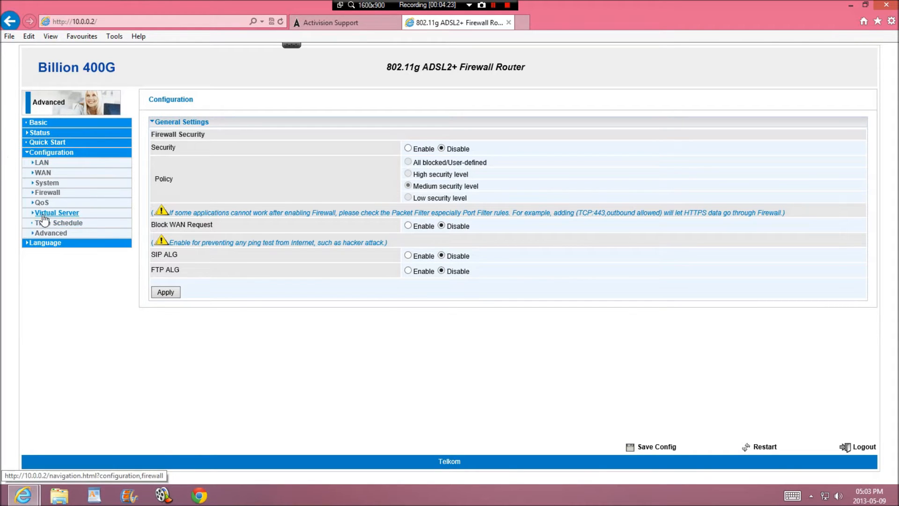
pyautogui.click(56, 213)
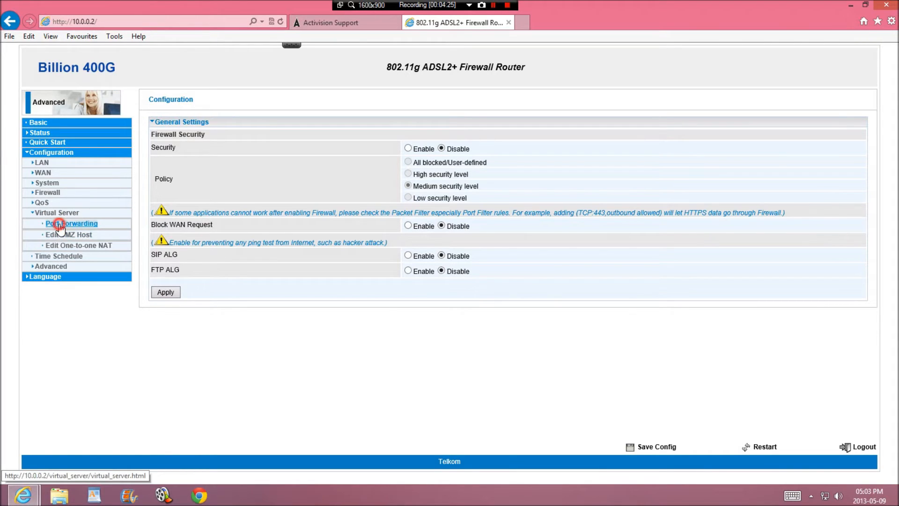
pyautogui.click(72, 223)
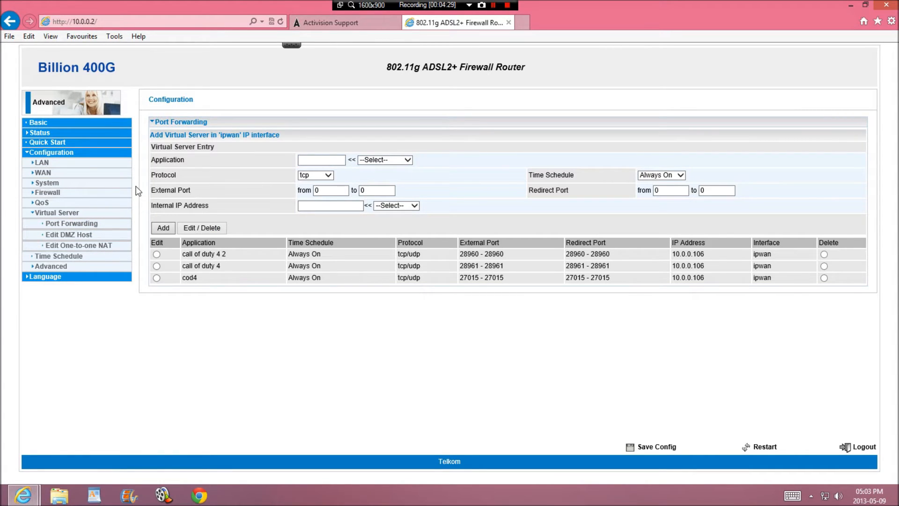
pyautogui.moveTo(248, 143)
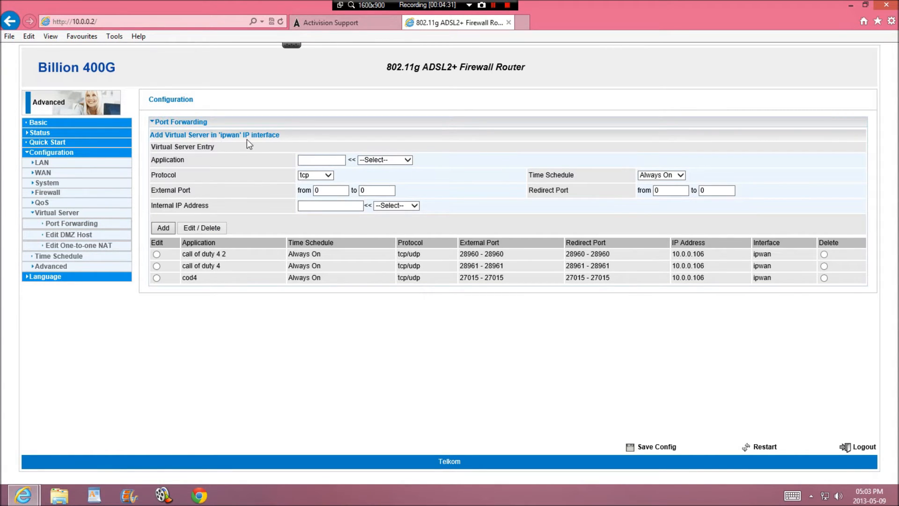
pyautogui.moveTo(152, 166)
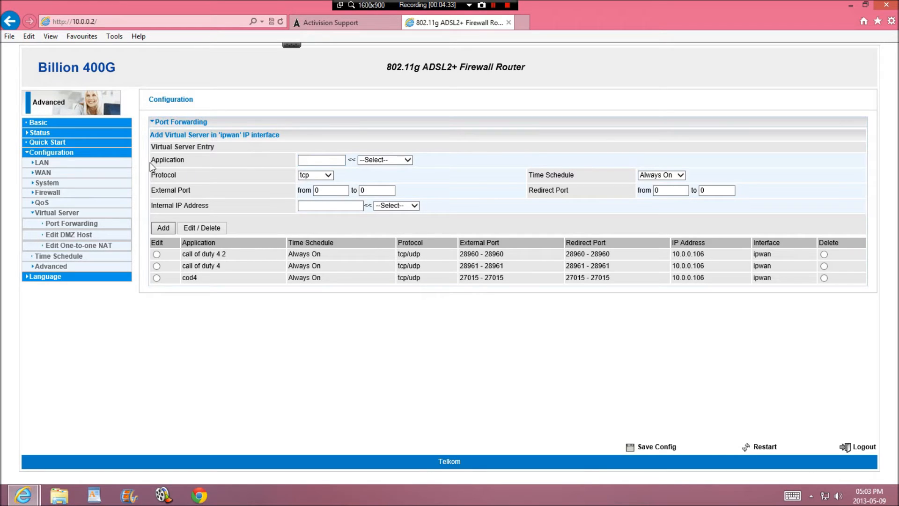
pyautogui.moveTo(380, 176)
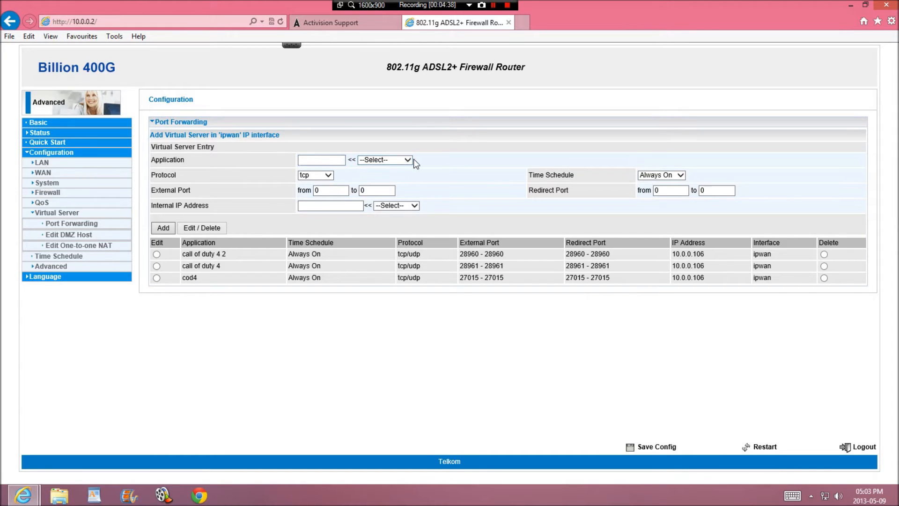
# - Set the new port-forwarding entry's protocol to tcp/udp and list the internal IP choices
pyautogui.click(384, 159)
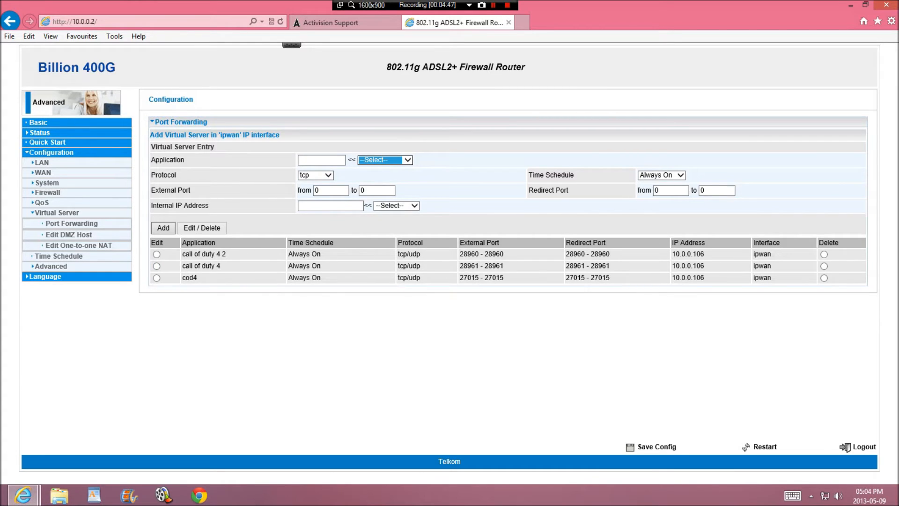
pyautogui.click(315, 176)
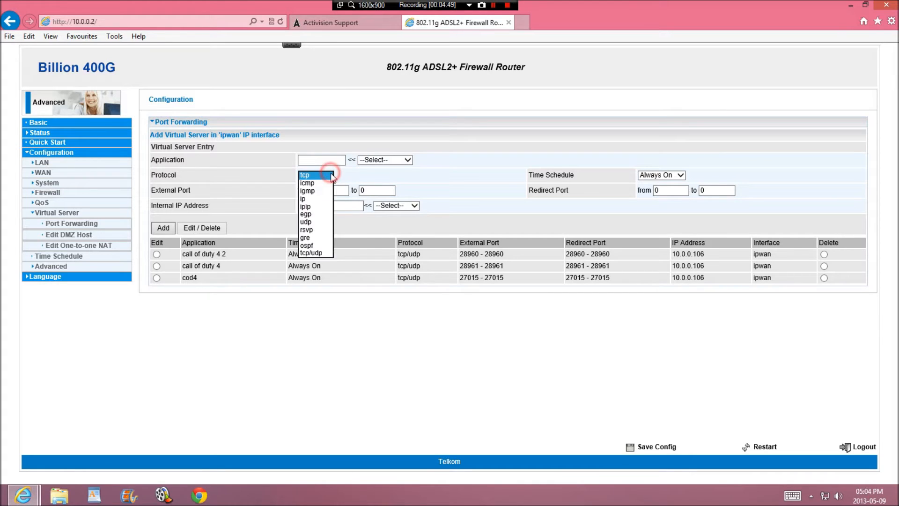
pyautogui.click(310, 253)
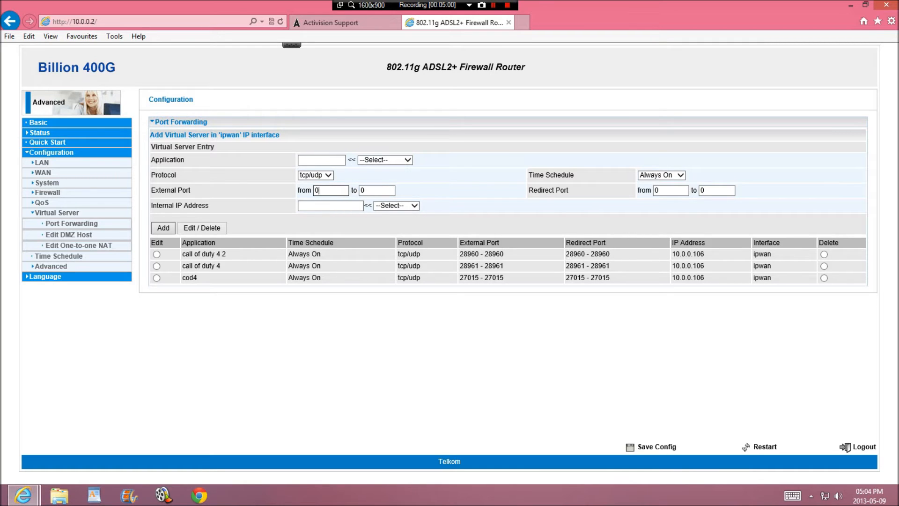
pyautogui.moveTo(637, 214)
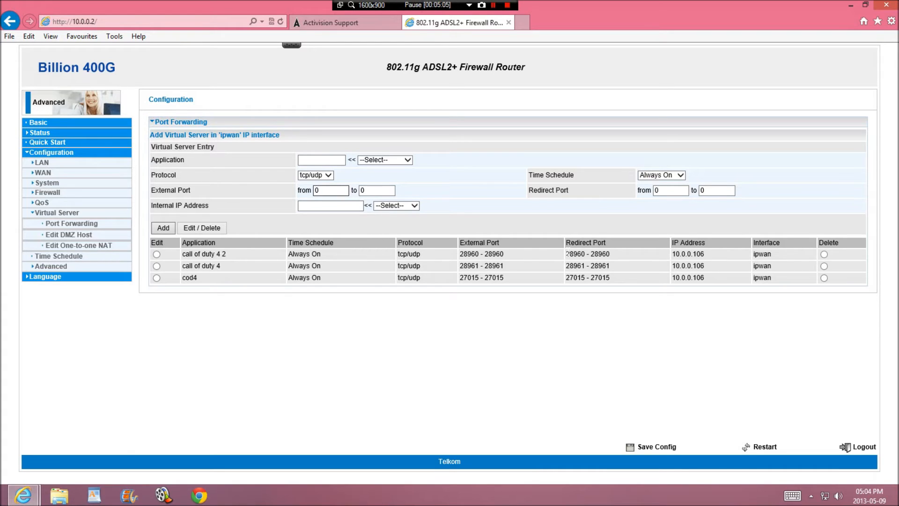
pyautogui.click(329, 190)
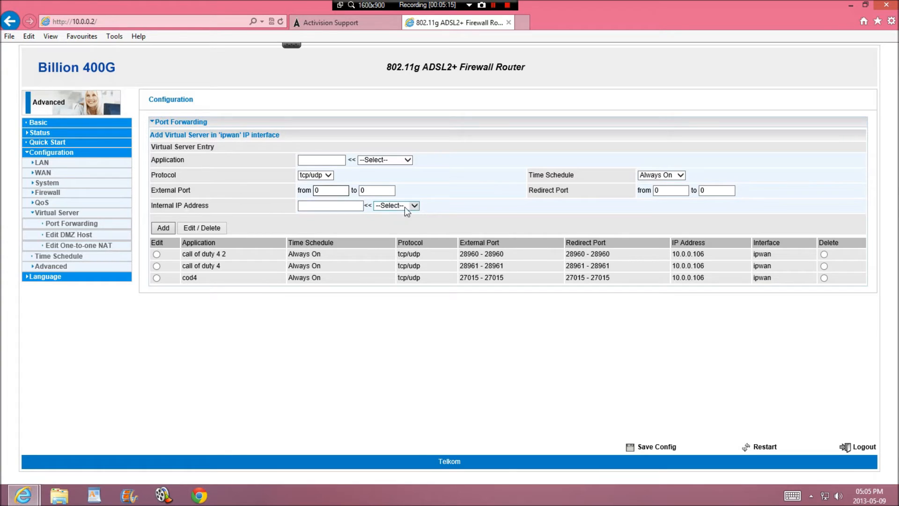
pyautogui.click(396, 205)
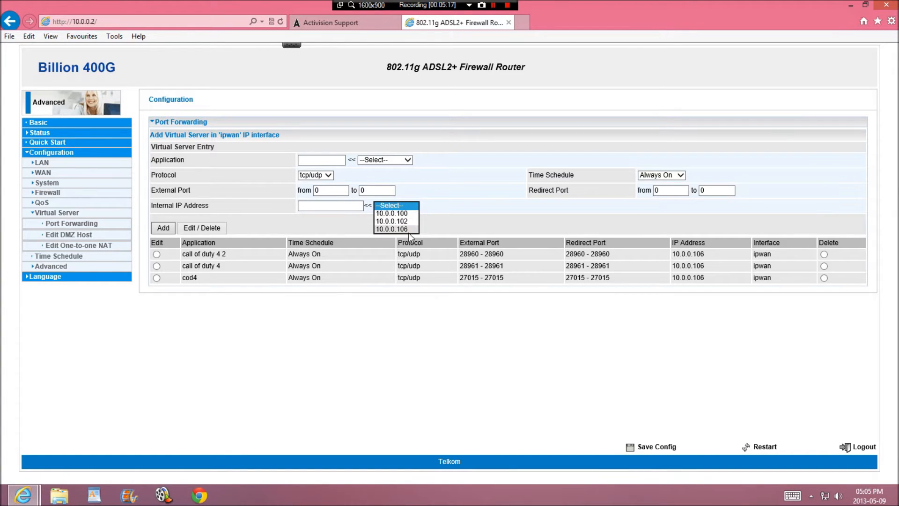
# - Run ipconfig to confirm the PC's IPv4 address is 10.0.0.106, then return to the router form
pyautogui.click(391, 228)
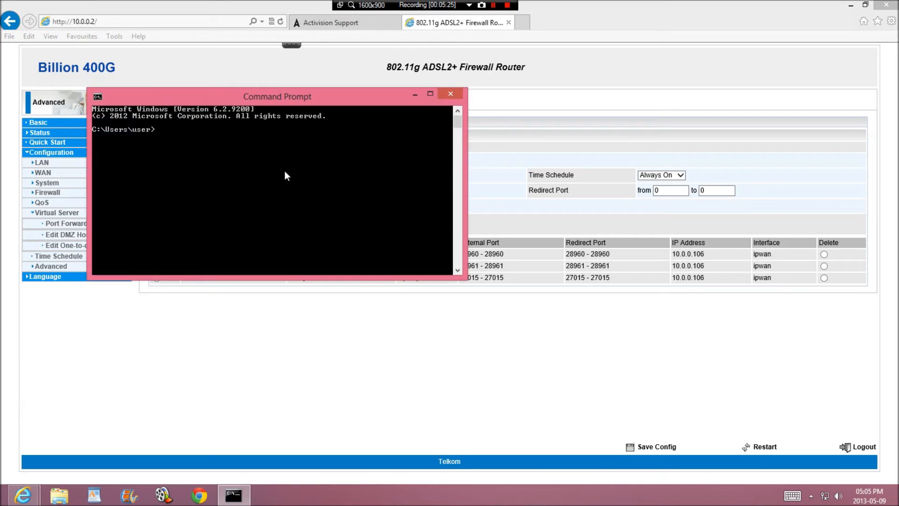
pyautogui.moveTo(251, 167)
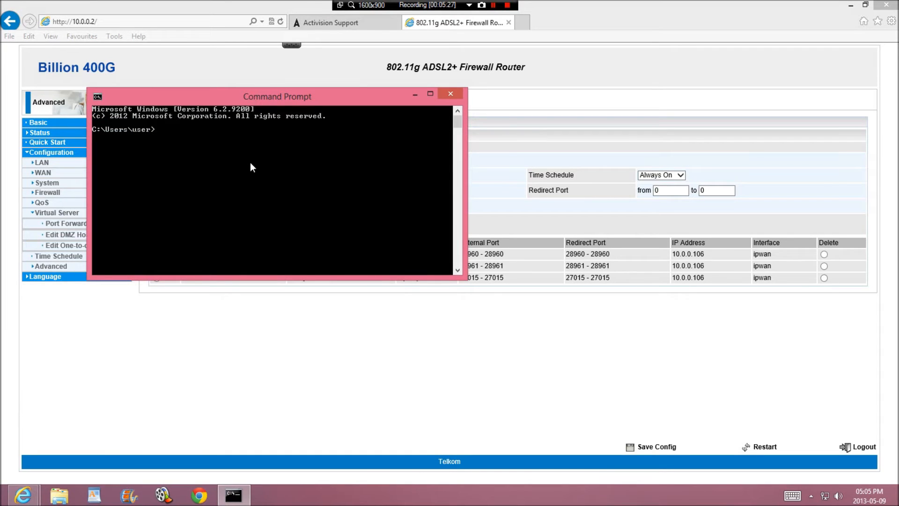
pyautogui.write('ipcon')
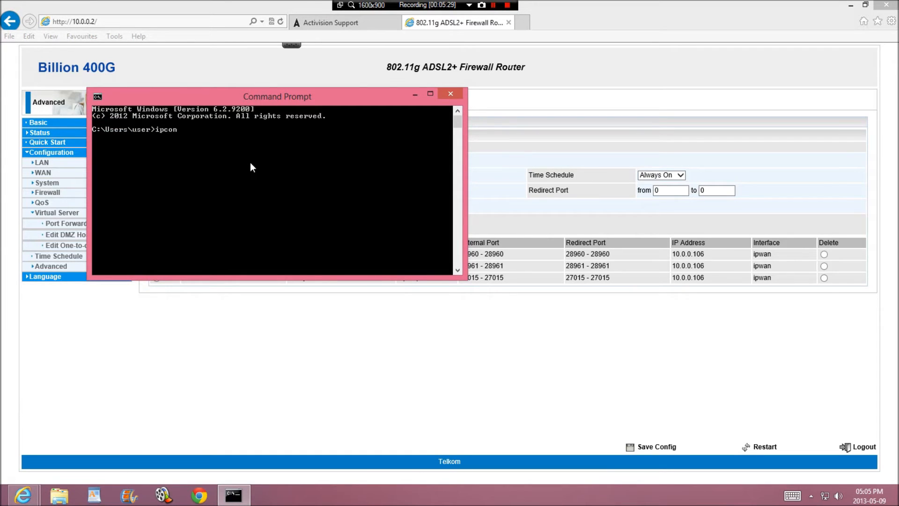
pyautogui.write('fig')
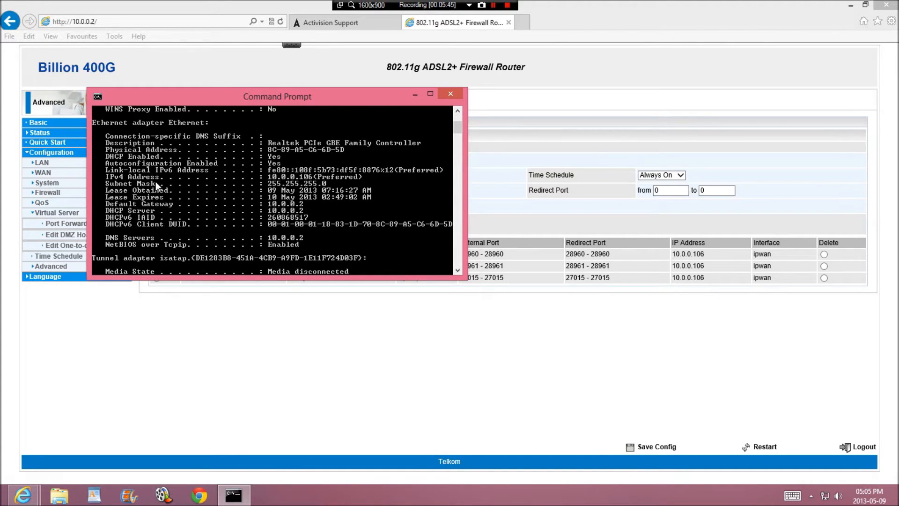
pyautogui.moveTo(307, 179)
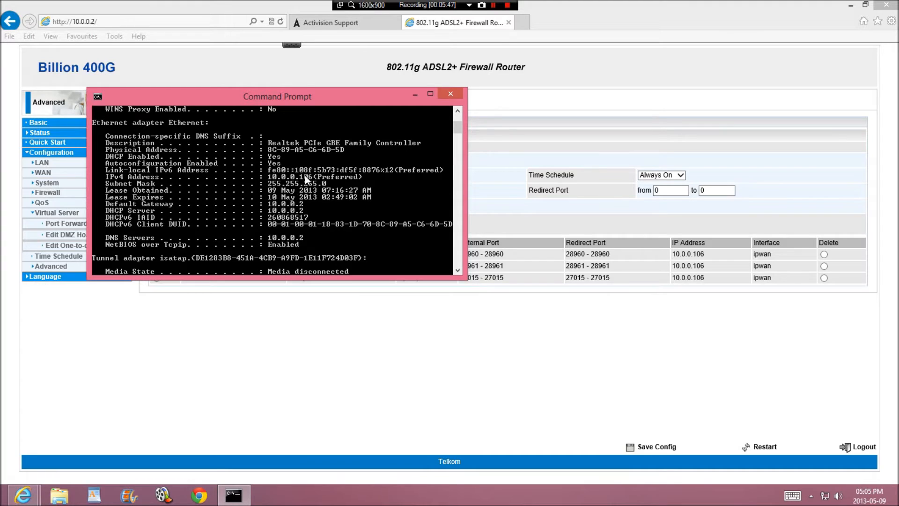
pyautogui.click(451, 93)
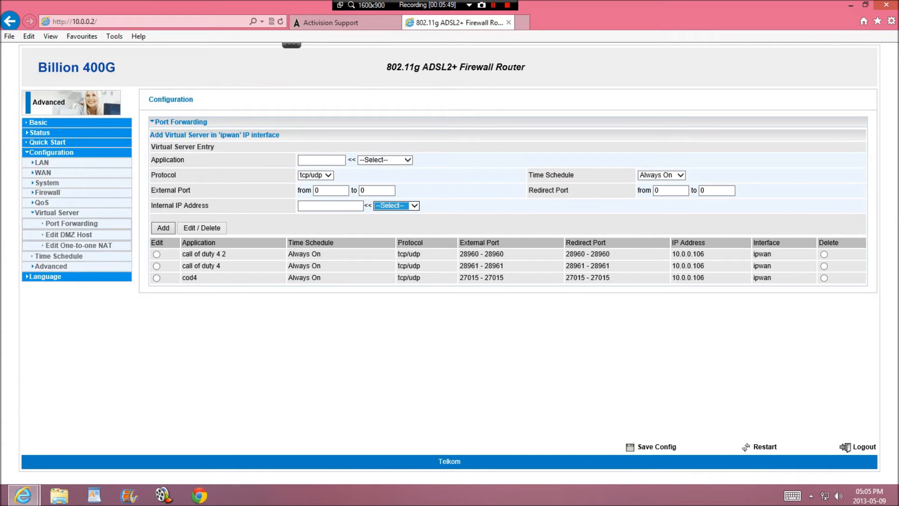
pyautogui.moveTo(327, 266)
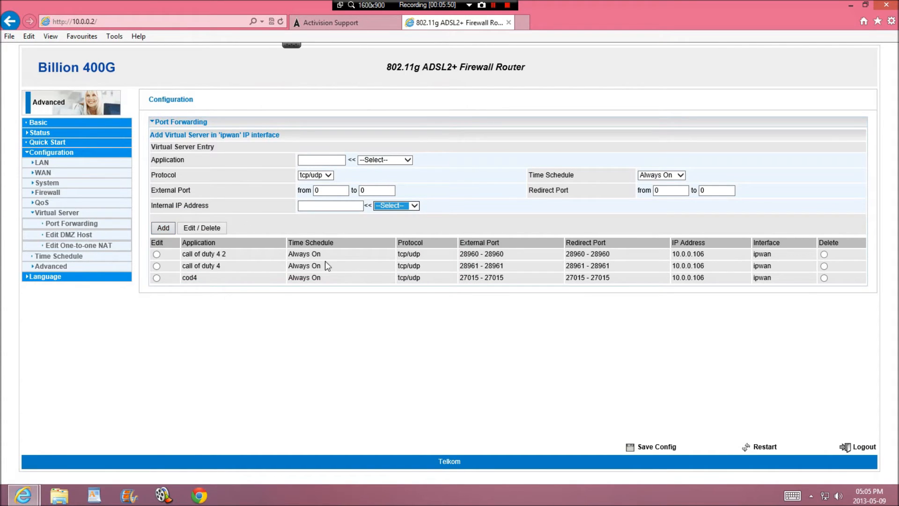
pyautogui.moveTo(618, 292)
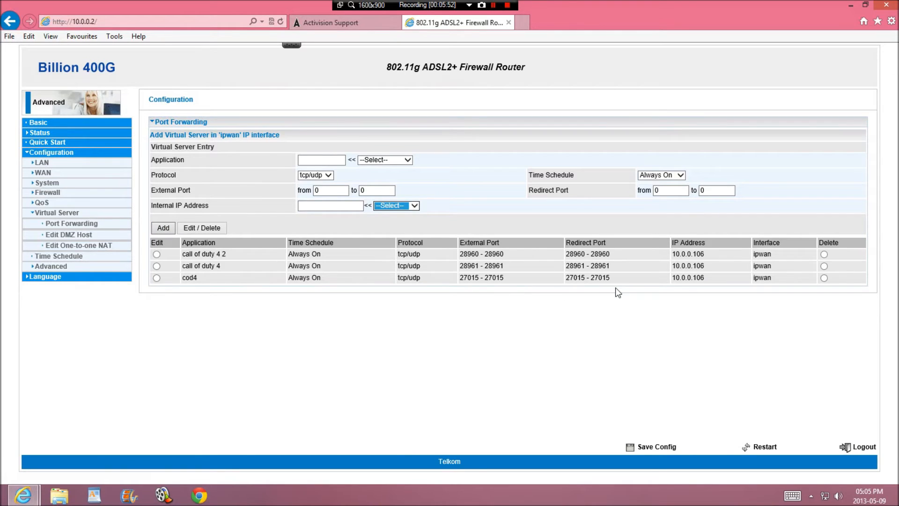
pyautogui.moveTo(203, 343)
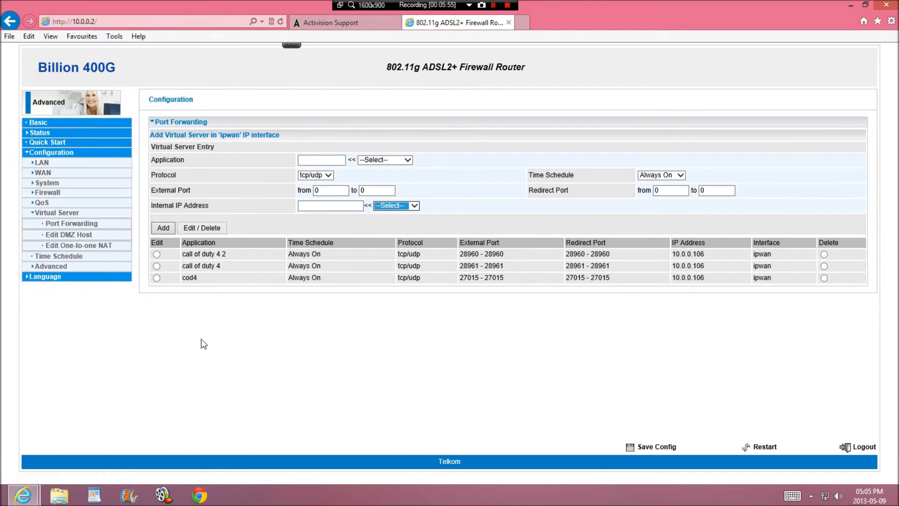
pyautogui.moveTo(416, 364)
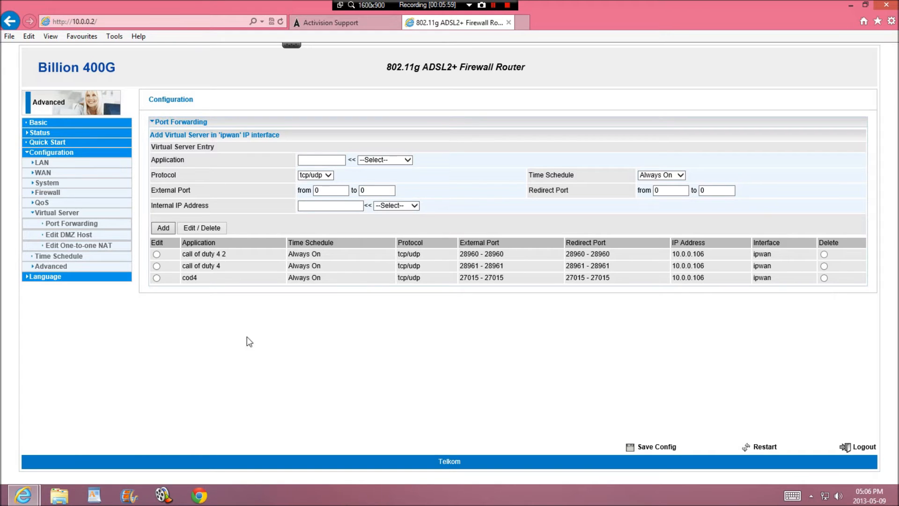
pyautogui.moveTo(351, 336)
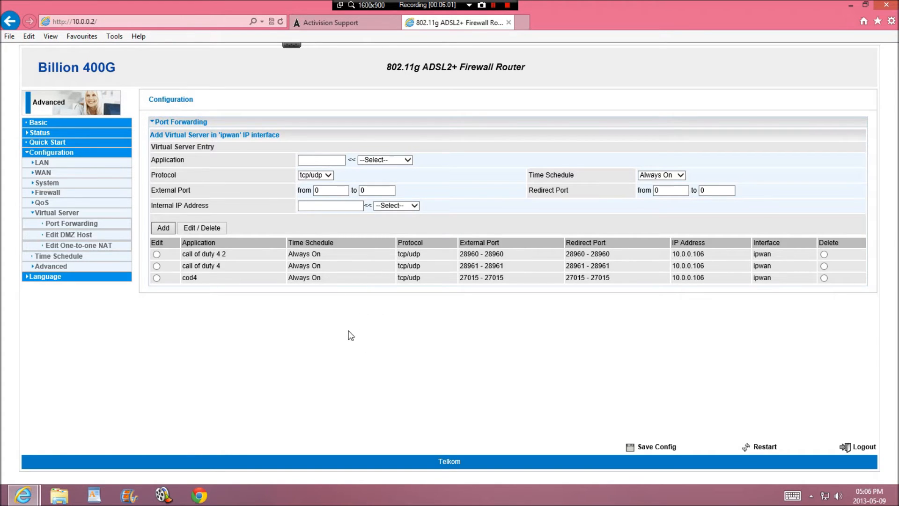
# - Compare Activision's required ports and return to the router's Call of Duty port-forwarding rules
pyautogui.click(163, 228)
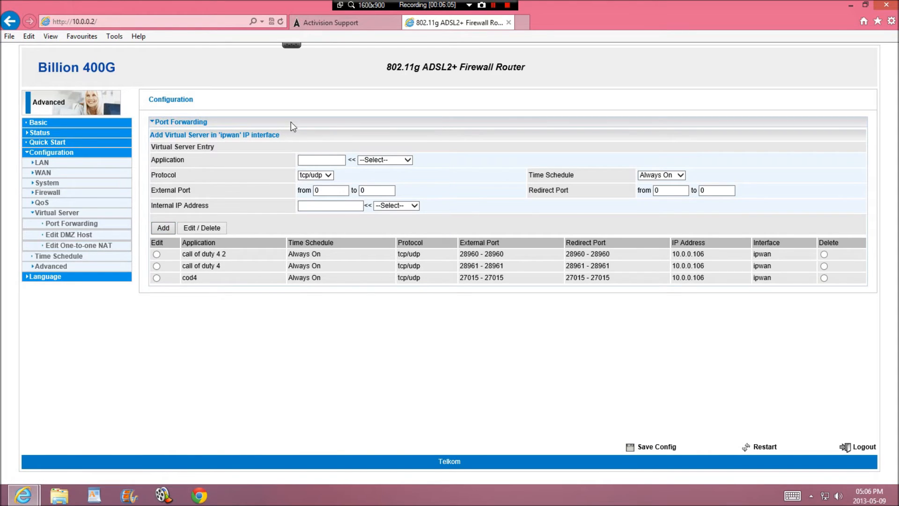
pyautogui.moveTo(141, 221)
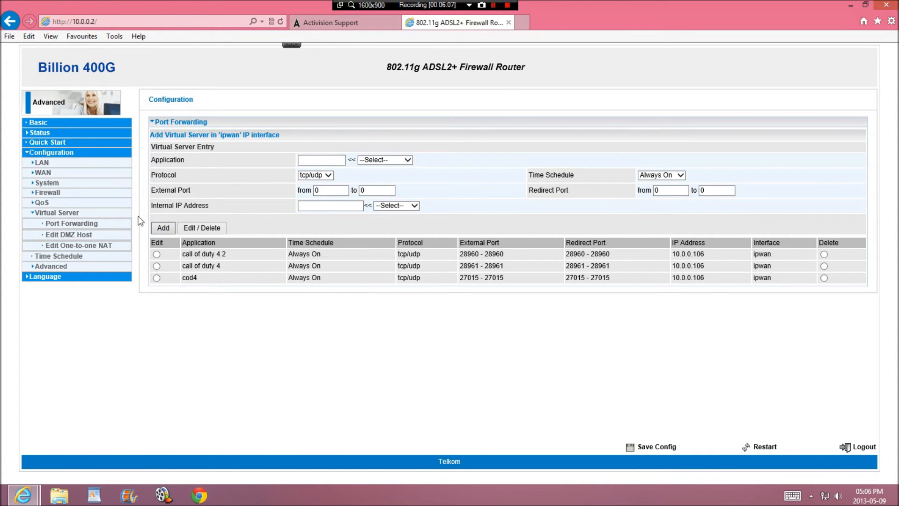
pyautogui.moveTo(287, 271)
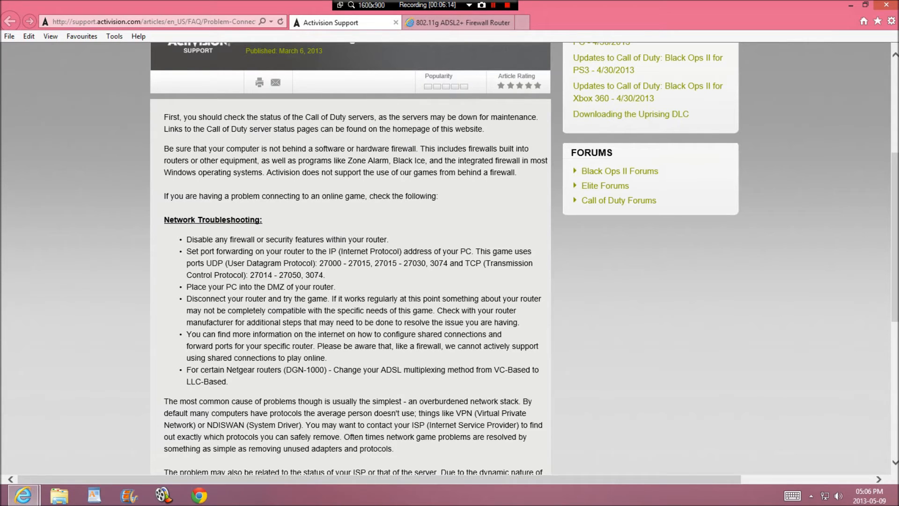
pyautogui.click(456, 23)
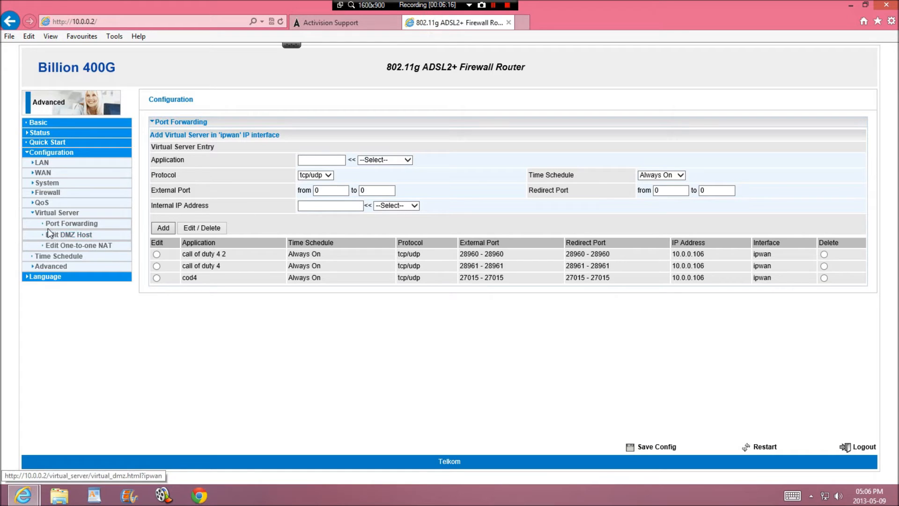
# - View the Edit DMZ Host page showing DMZ disabled, then expand the Firewall options
pyautogui.click(69, 234)
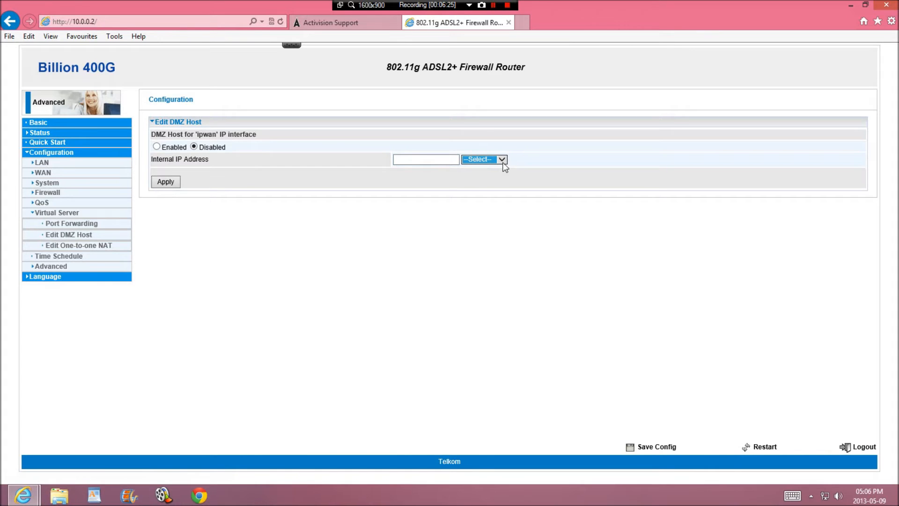
pyautogui.click(483, 160)
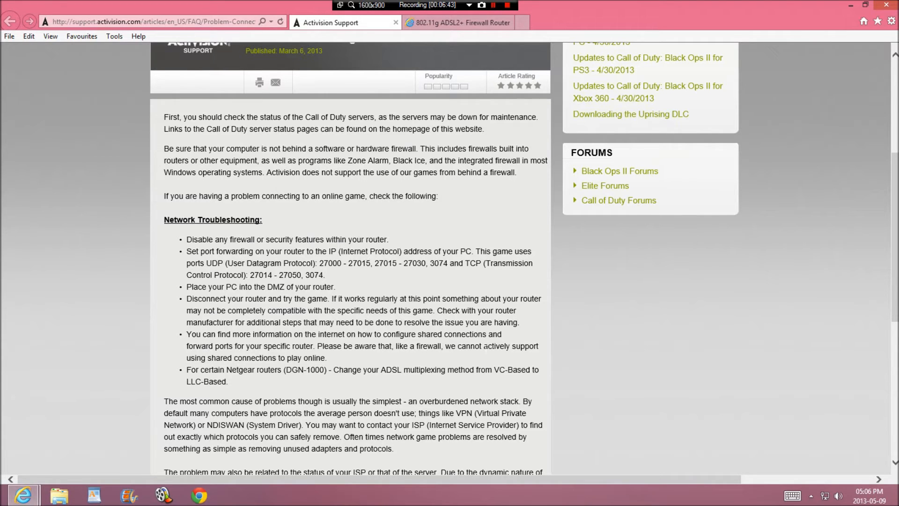
pyautogui.click(457, 23)
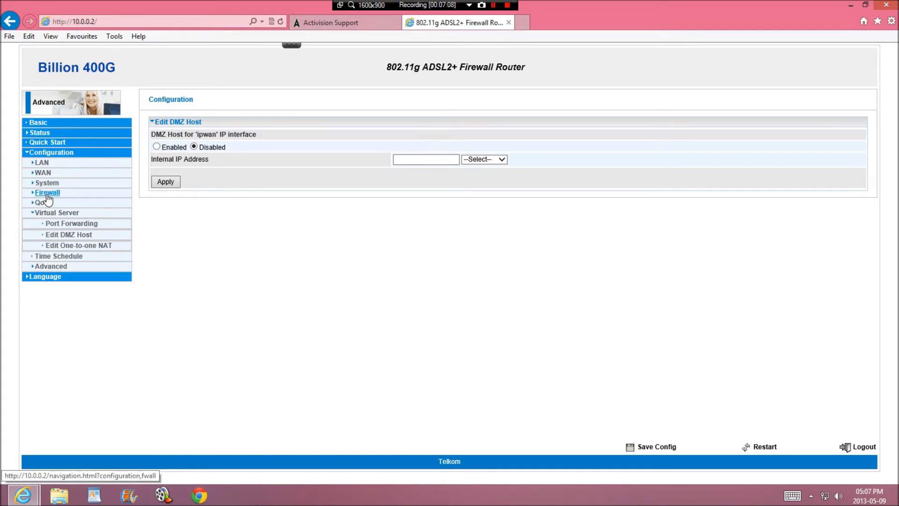
pyautogui.click(48, 192)
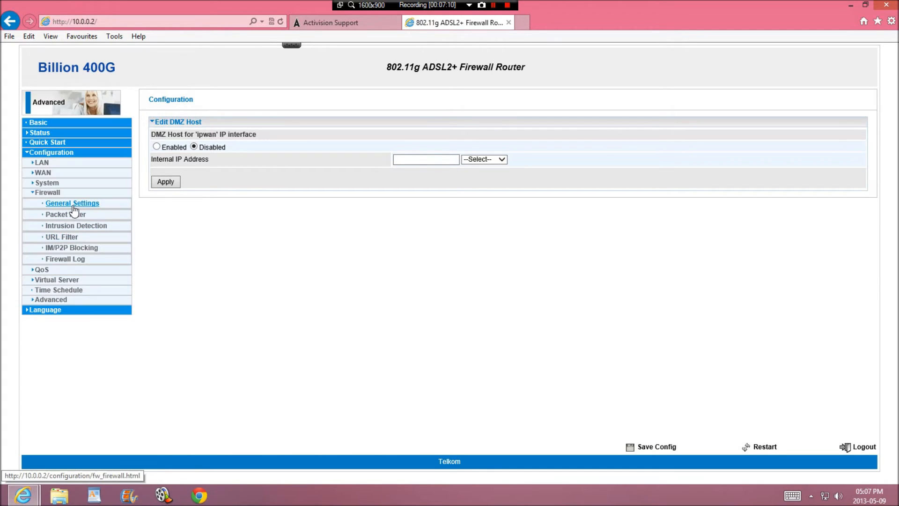
# - Show the router firewall's General Settings page with security set to Disable
pyautogui.click(72, 203)
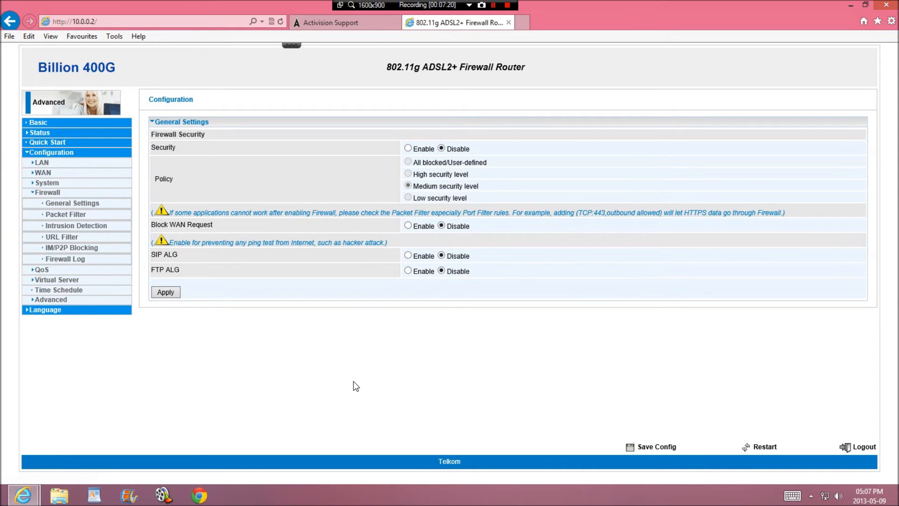
pyautogui.moveTo(228, 313)
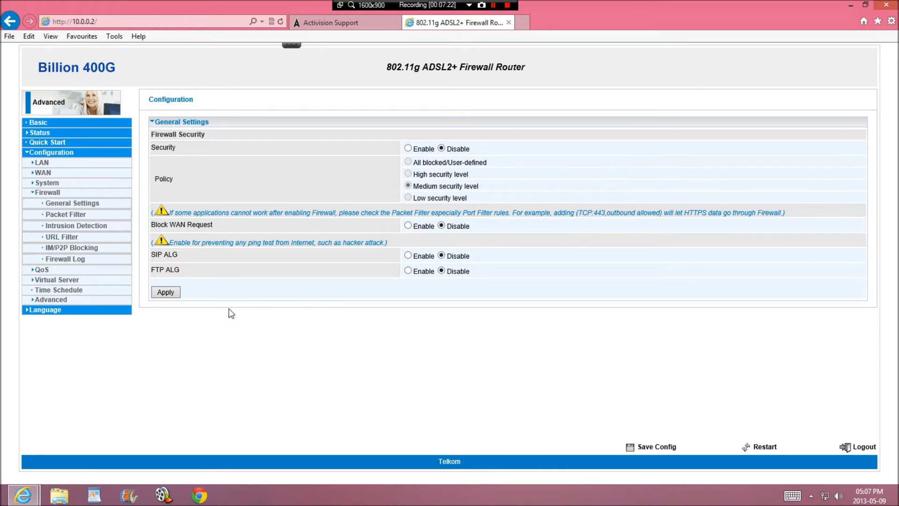
pyautogui.moveTo(233, 321)
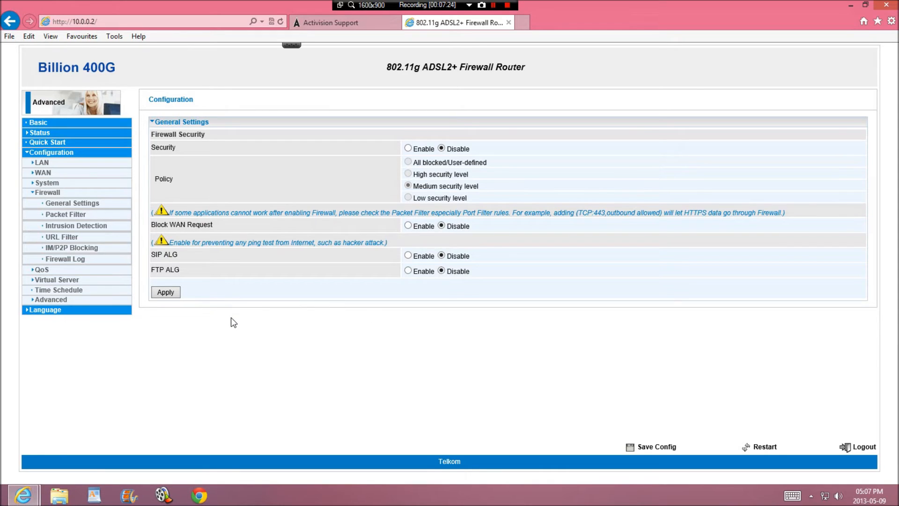
pyautogui.moveTo(318, 110)
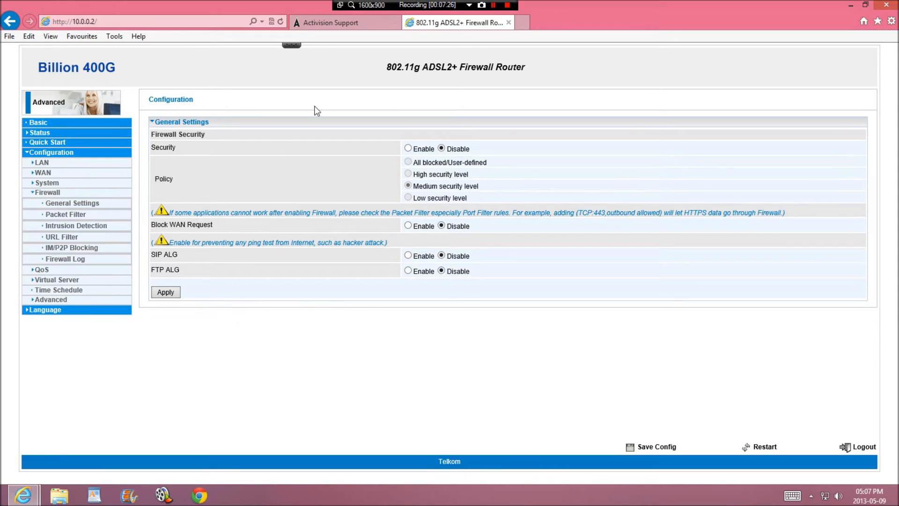
pyautogui.moveTo(425, 302)
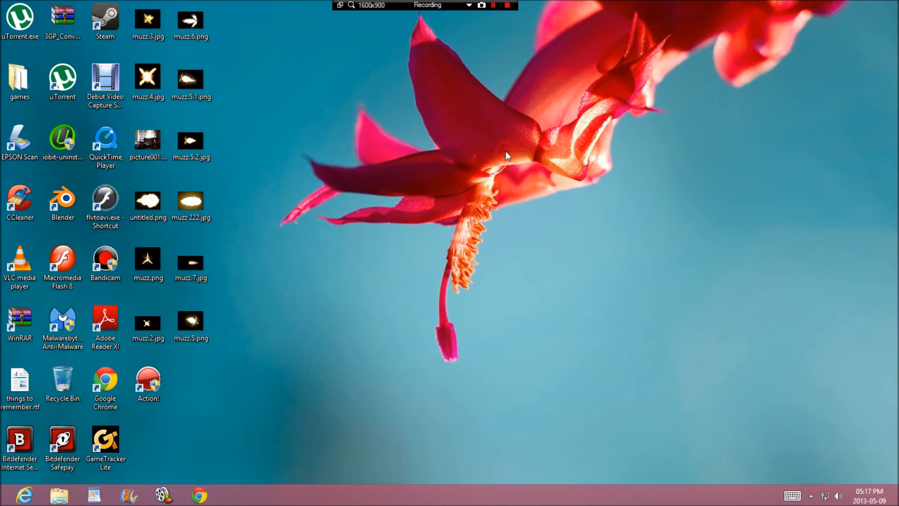
pyautogui.click(481, 5)
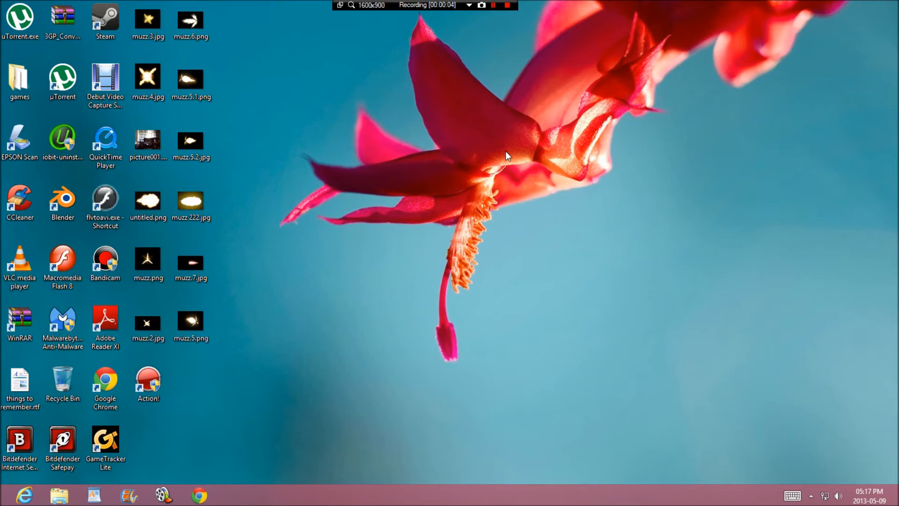
pyautogui.moveTo(265, 290)
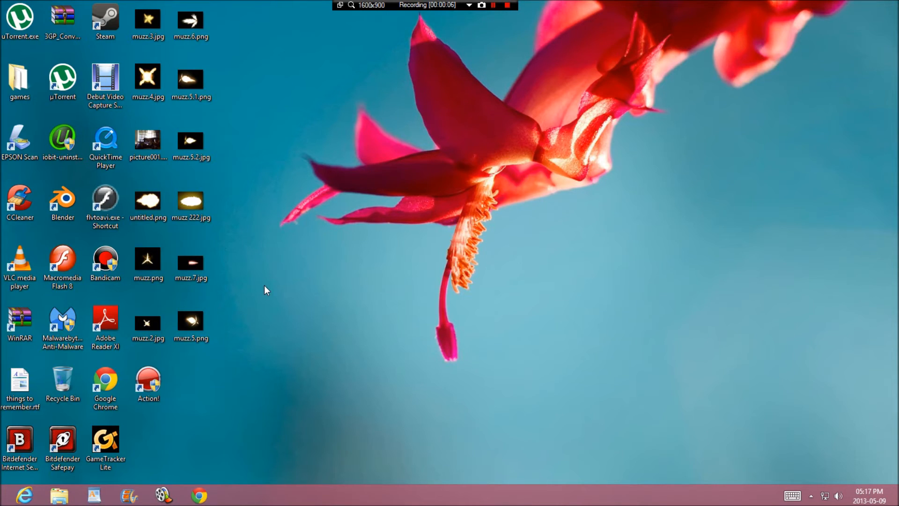
pyautogui.click(6, 494)
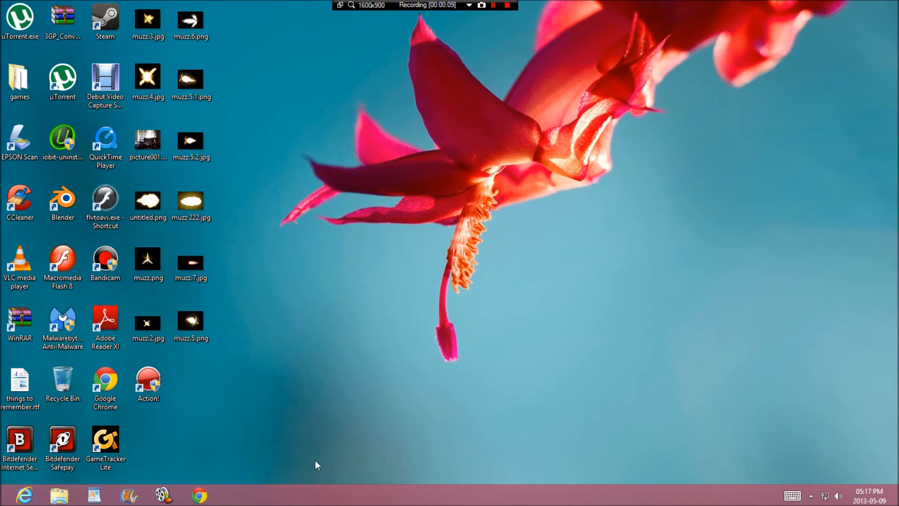
pyautogui.click(20, 442)
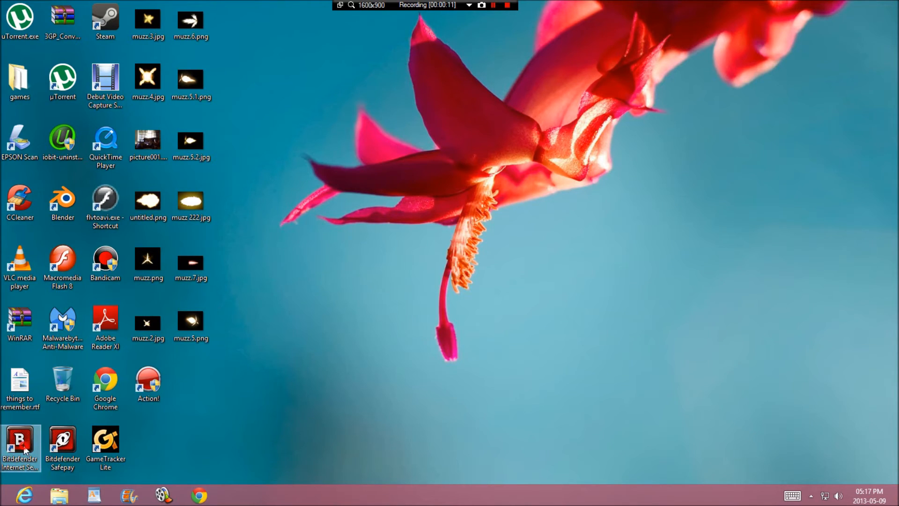
pyautogui.doubleClick(20, 443)
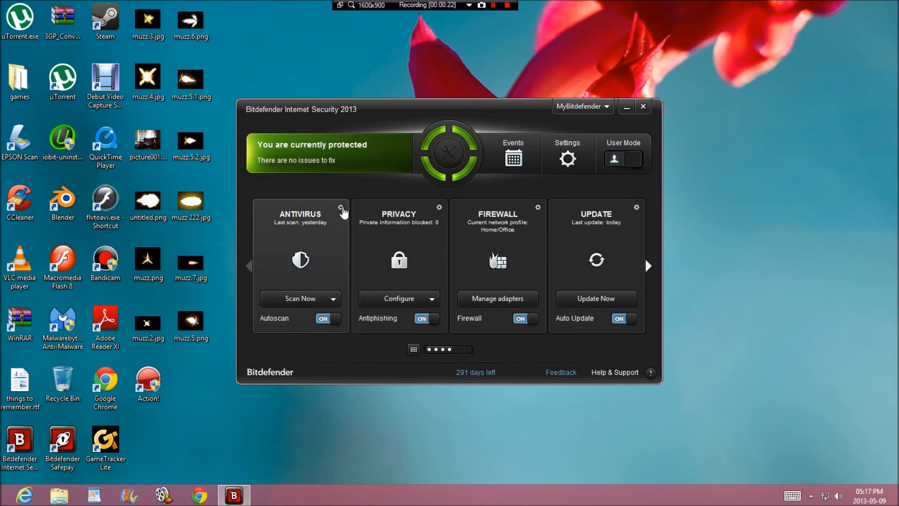
# - Review Bitdefender's antivirus settings and advanced firewall options, then return to the dashboard
pyautogui.click(341, 208)
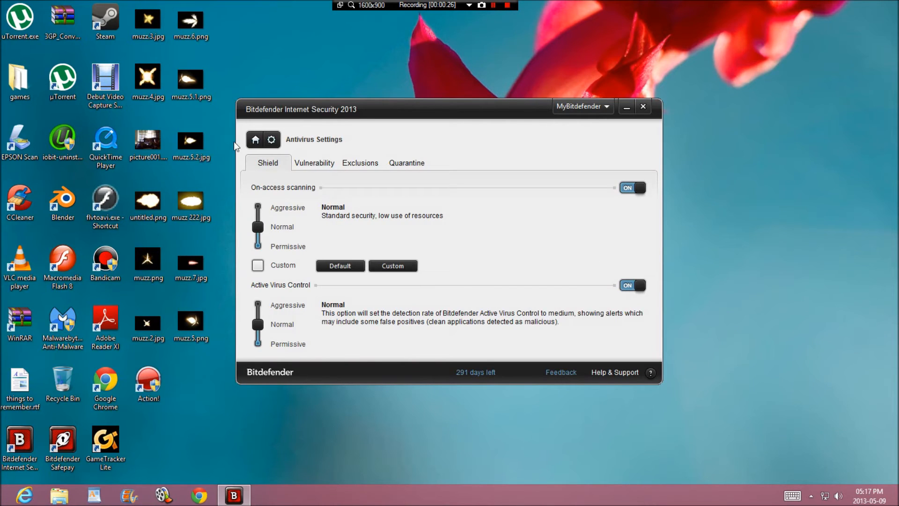
pyautogui.click(255, 139)
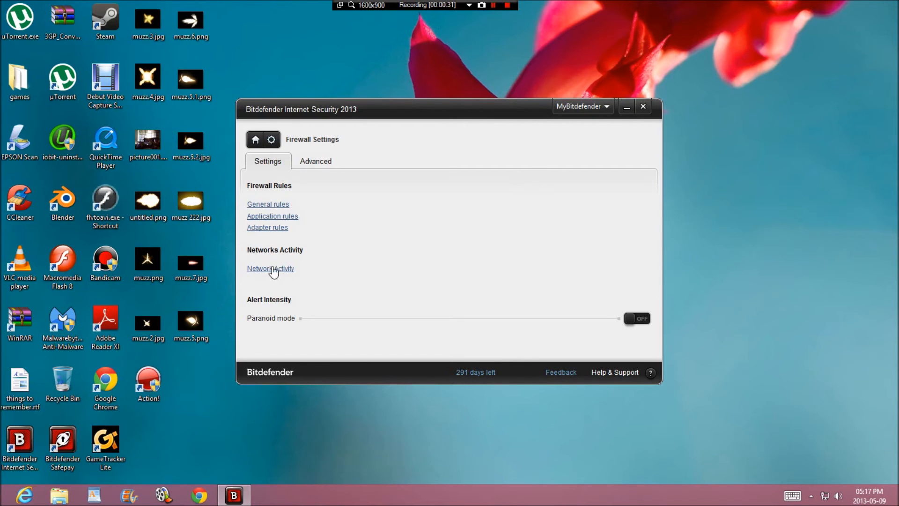
pyautogui.click(315, 161)
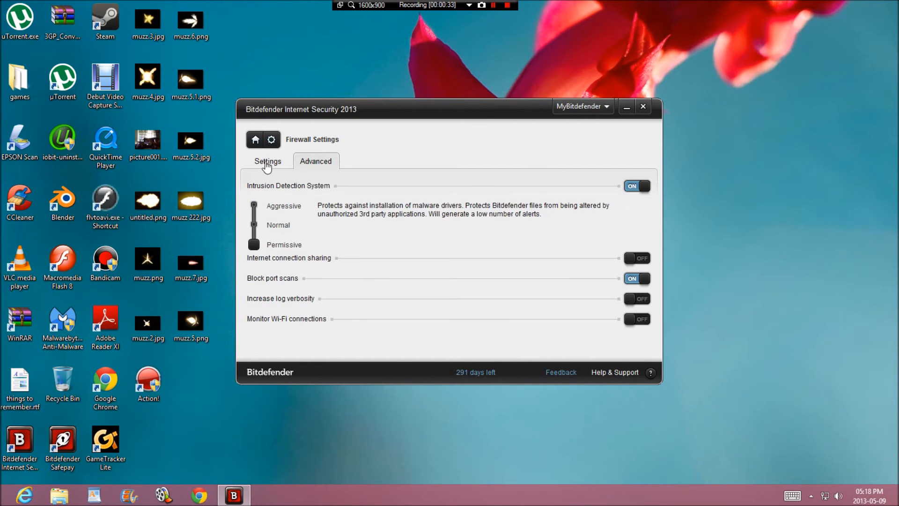
pyautogui.click(255, 140)
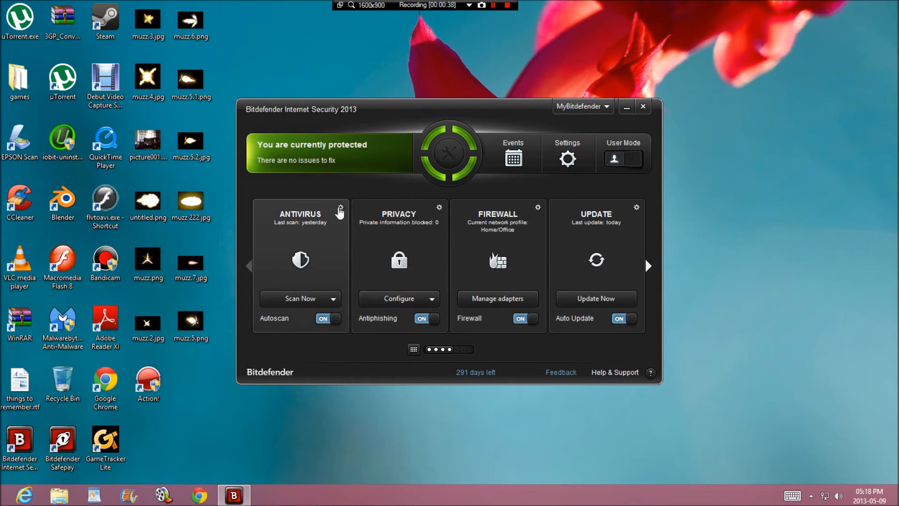
pyautogui.moveTo(384, 191)
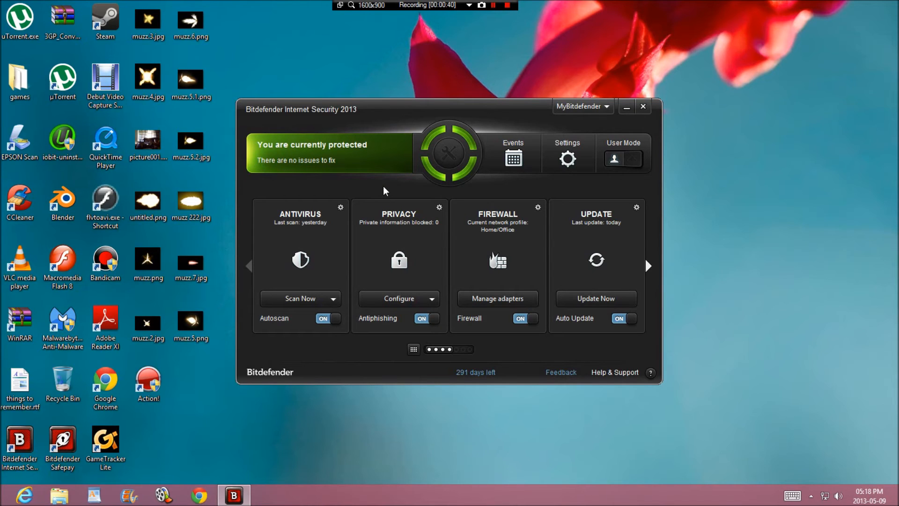
# - Close the Bitdefender window so the Windows desktop is showing
pyautogui.click(643, 106)
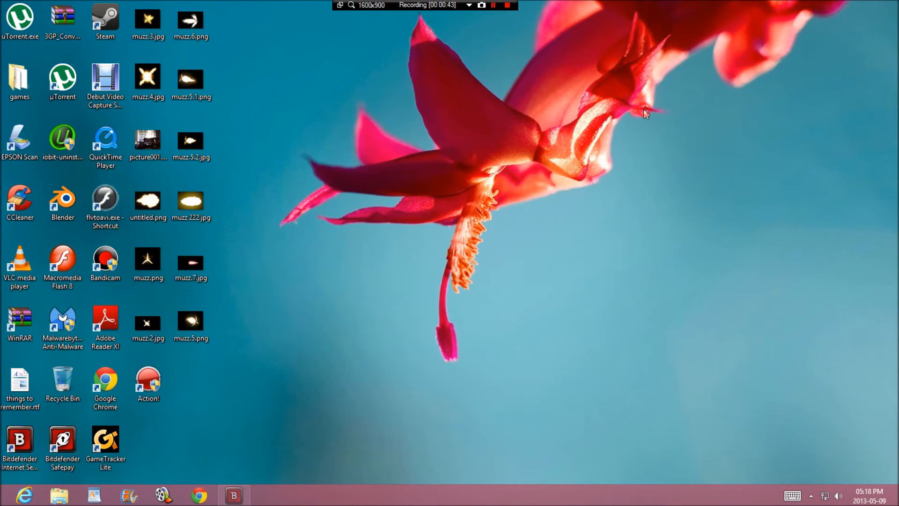
pyautogui.moveTo(464, 289)
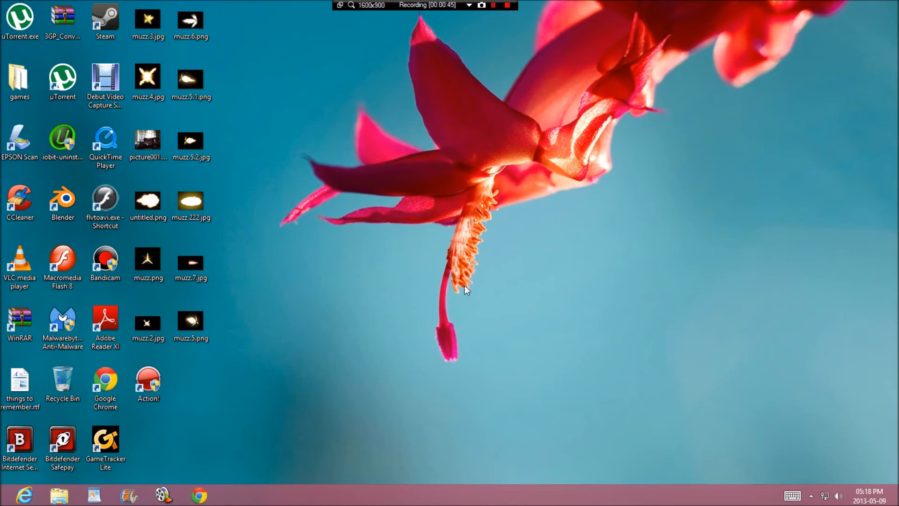
pyautogui.moveTo(487, 219)
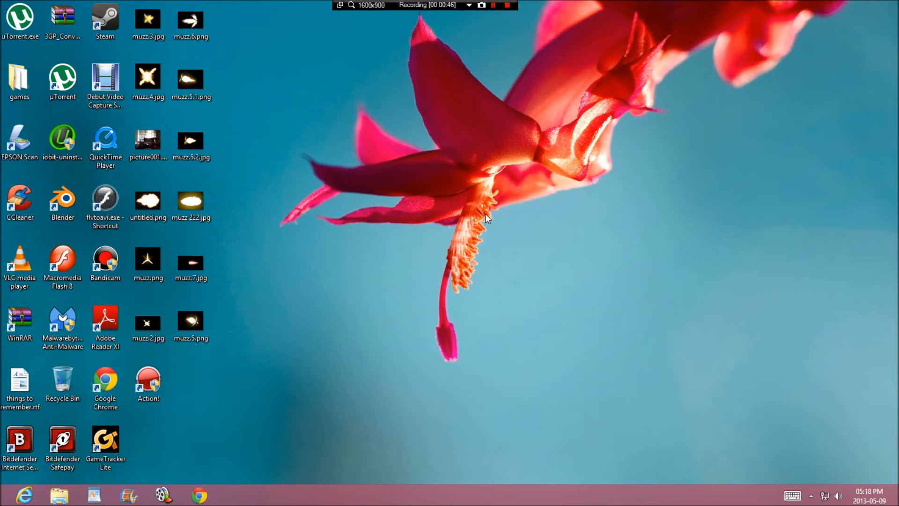
pyautogui.moveTo(494, 226)
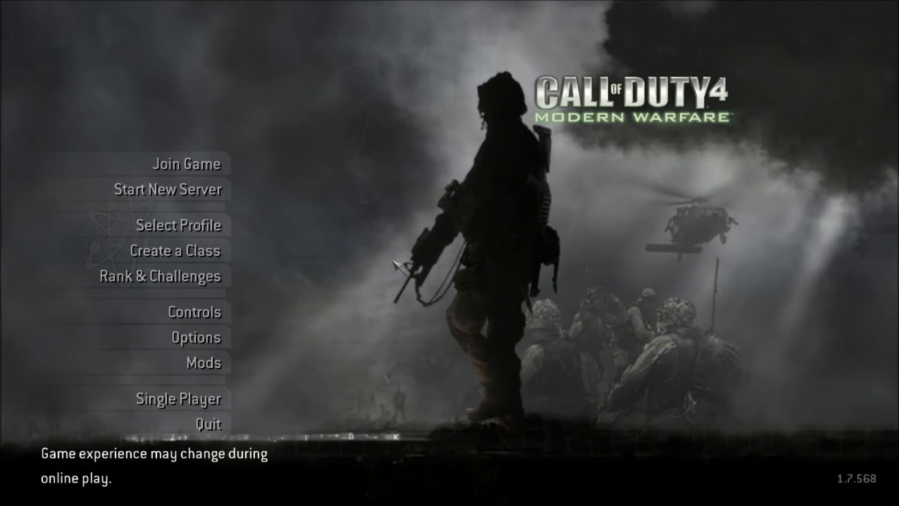
pyautogui.moveTo(386, 261)
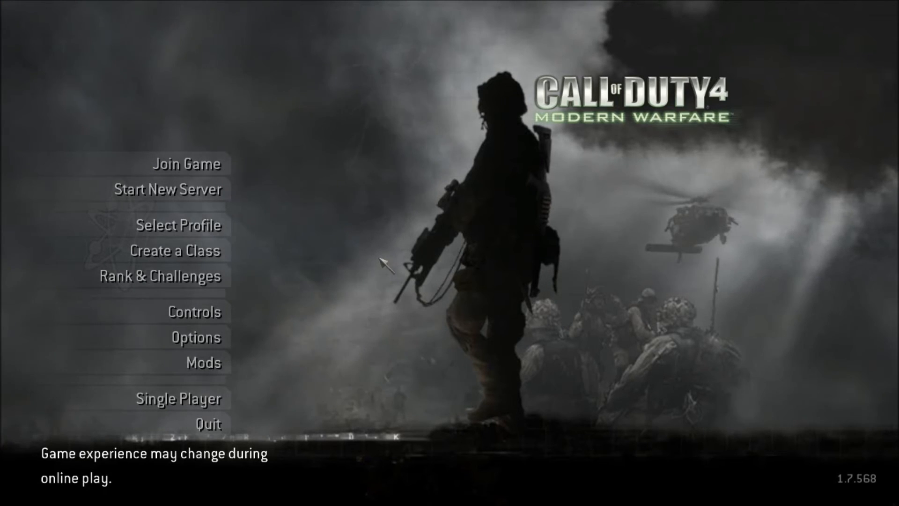
pyautogui.moveTo(185, 164)
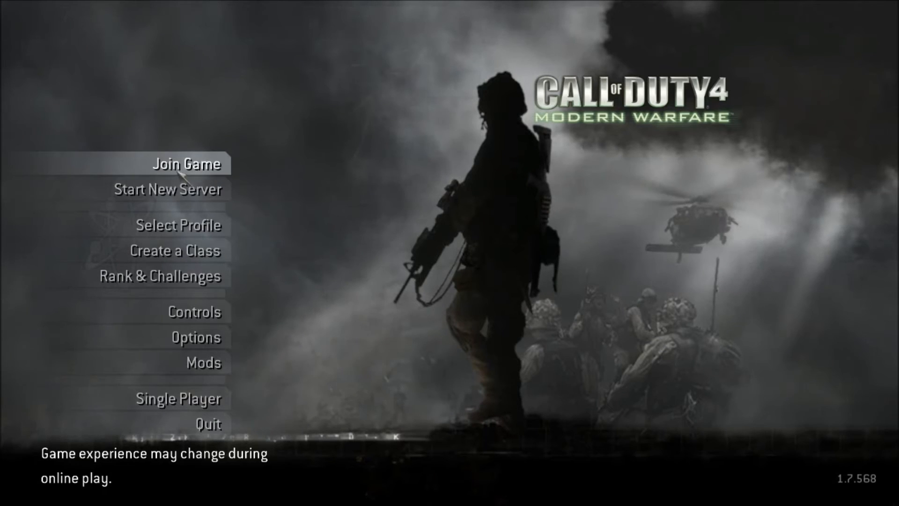
# - Enter the Join Server browser and switch its source from Local to Internet
pyautogui.click(184, 164)
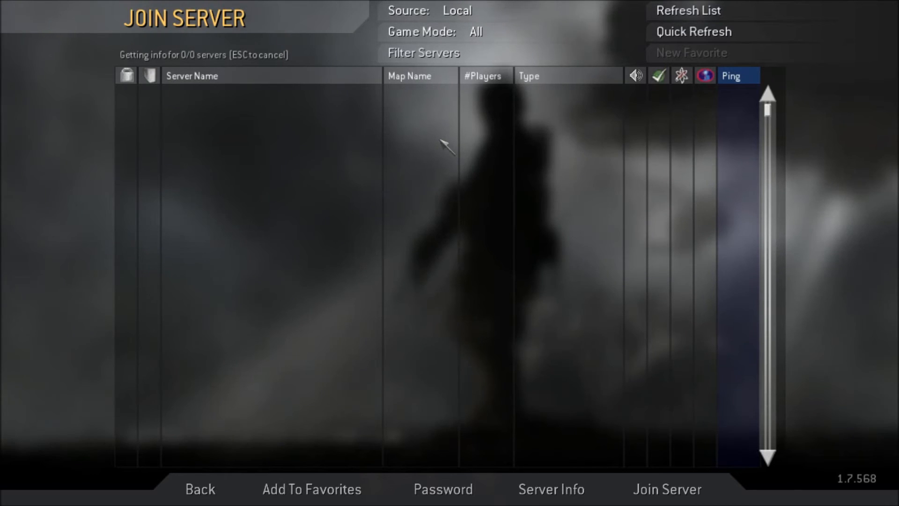
pyautogui.click(464, 10)
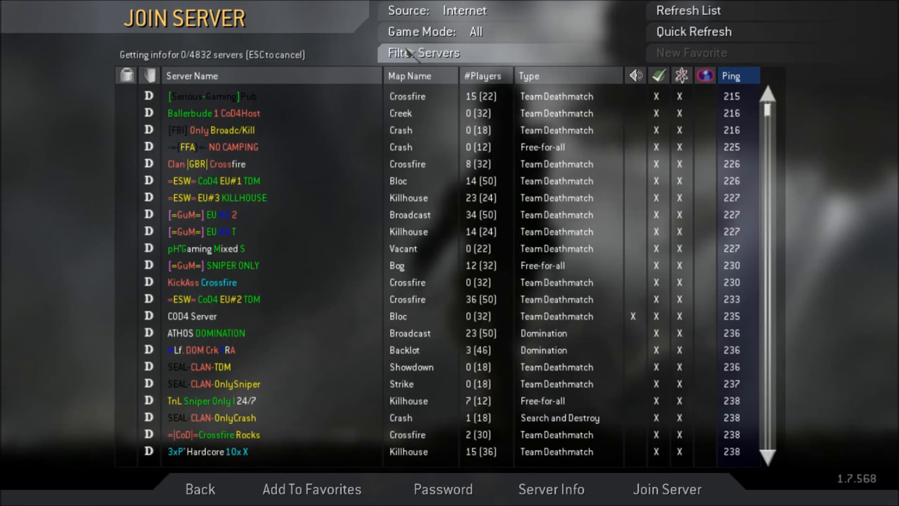
# - Review the Filter Servers options, then switch the source to Favorites
pyautogui.click(423, 53)
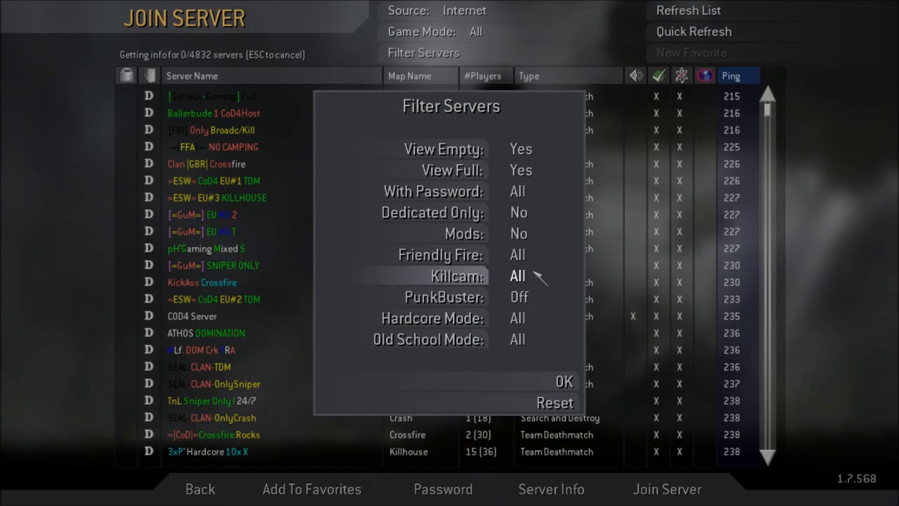
pyautogui.moveTo(521, 235)
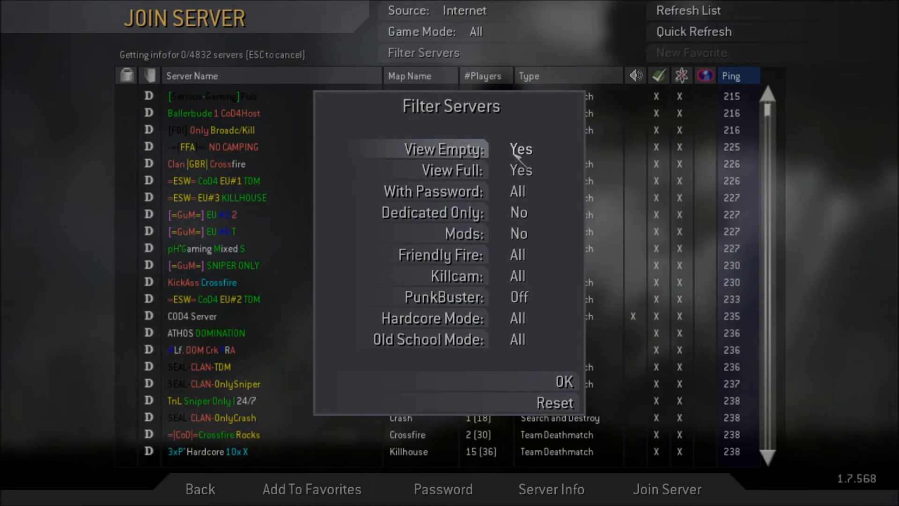
pyautogui.click(564, 382)
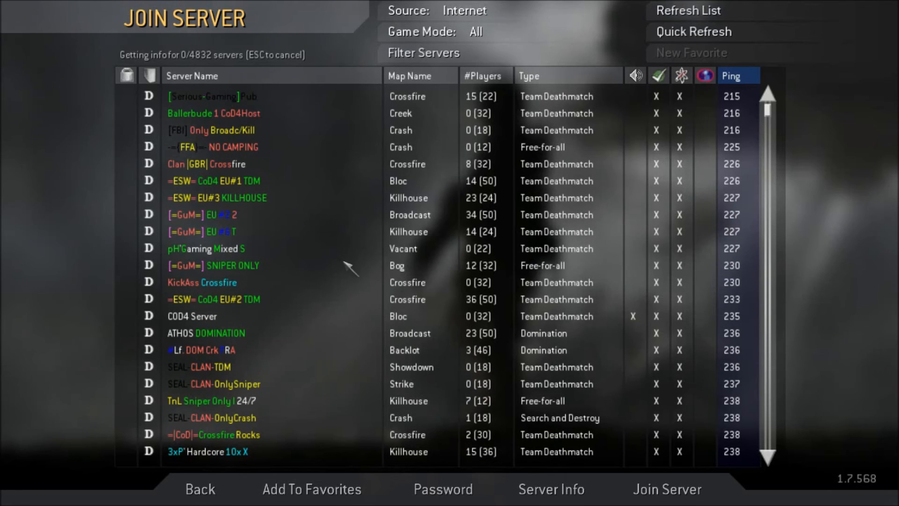
pyautogui.click(465, 10)
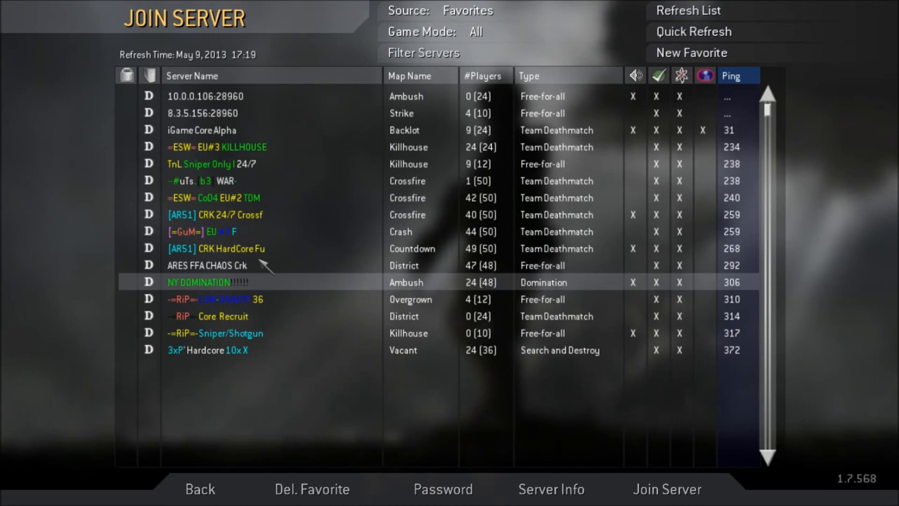
# - Join ARES FFA CHAOS Crk as Marines, fire in the District match, then bring up the in-game menu
pyautogui.click(206, 265)
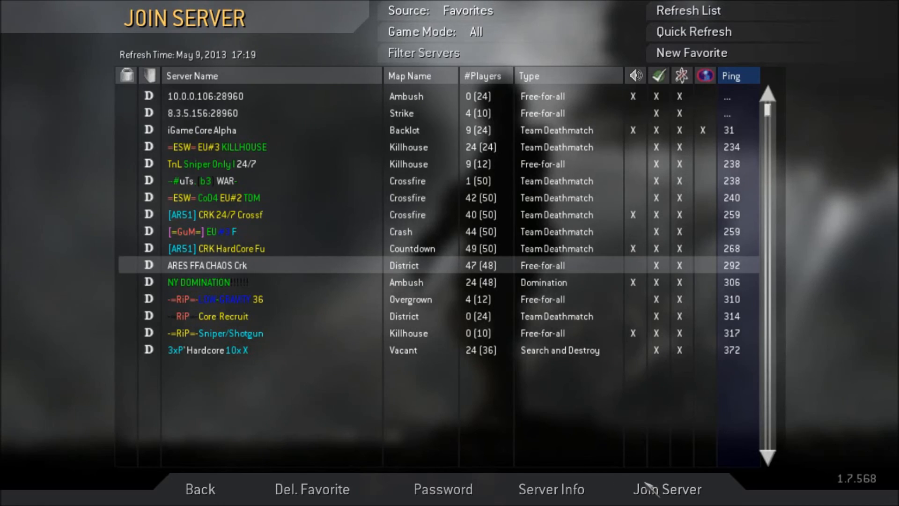
pyautogui.click(667, 489)
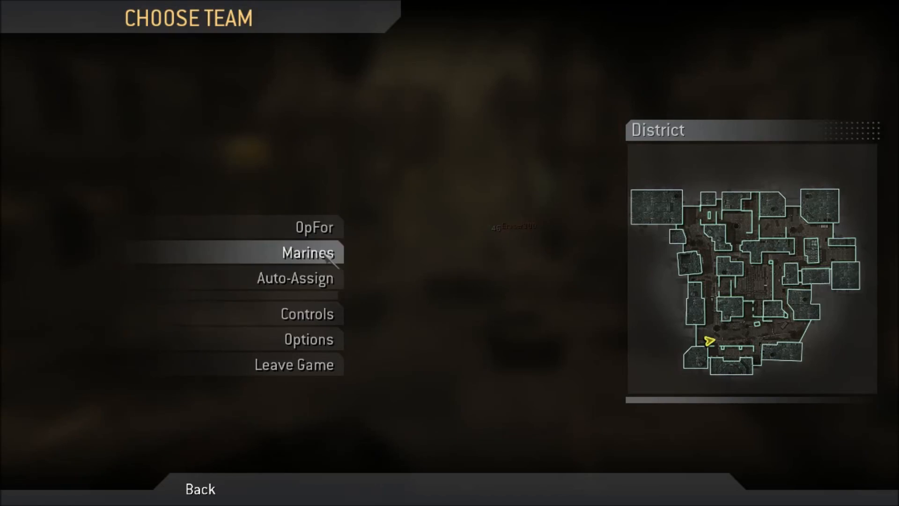
pyautogui.click(308, 253)
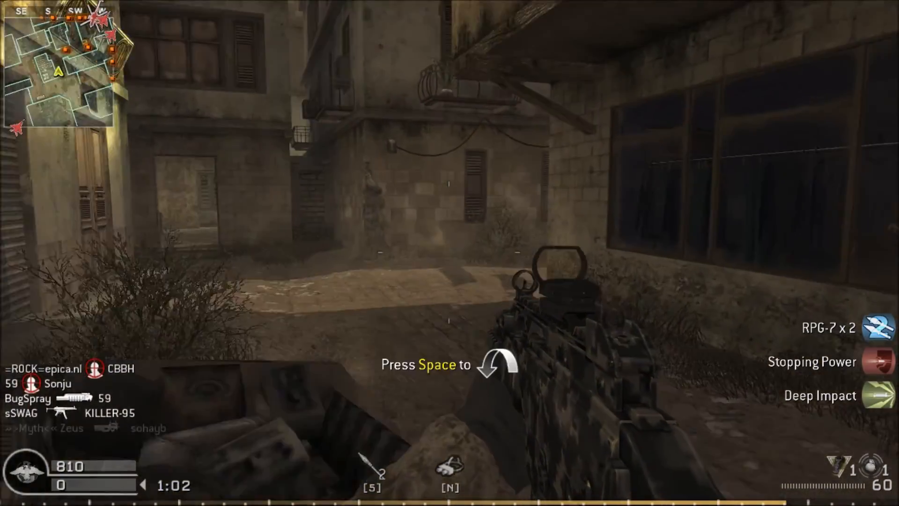
pyautogui.click(450, 253)
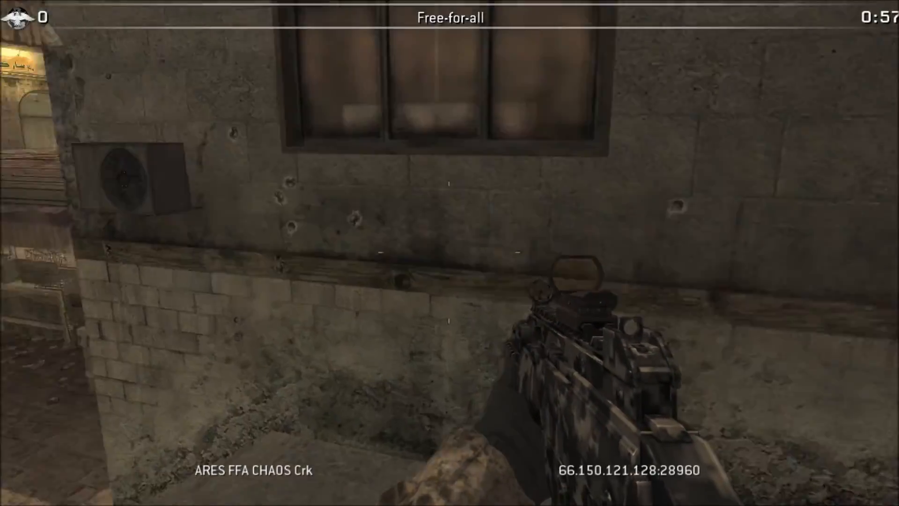
pyautogui.press('tab')
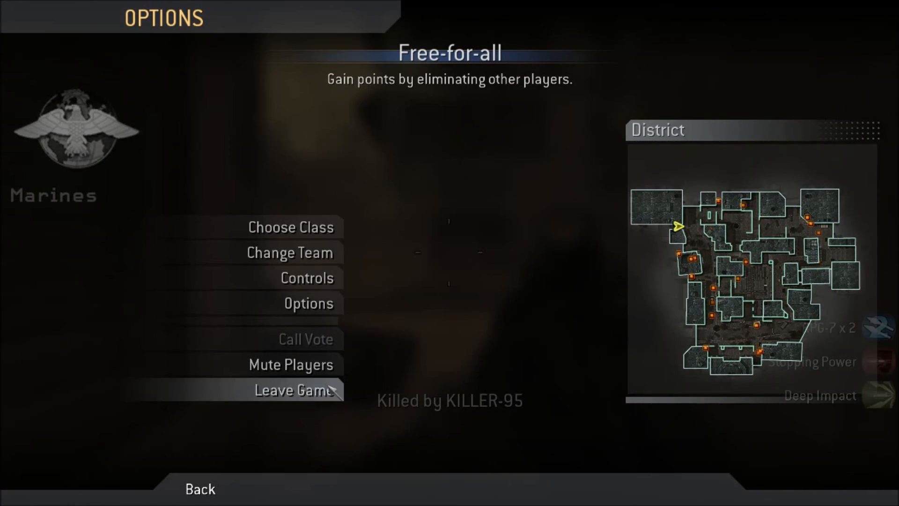
# - Leave the match, glance at game options and server filters, and return to the multiplayer main menu
pyautogui.click(291, 389)
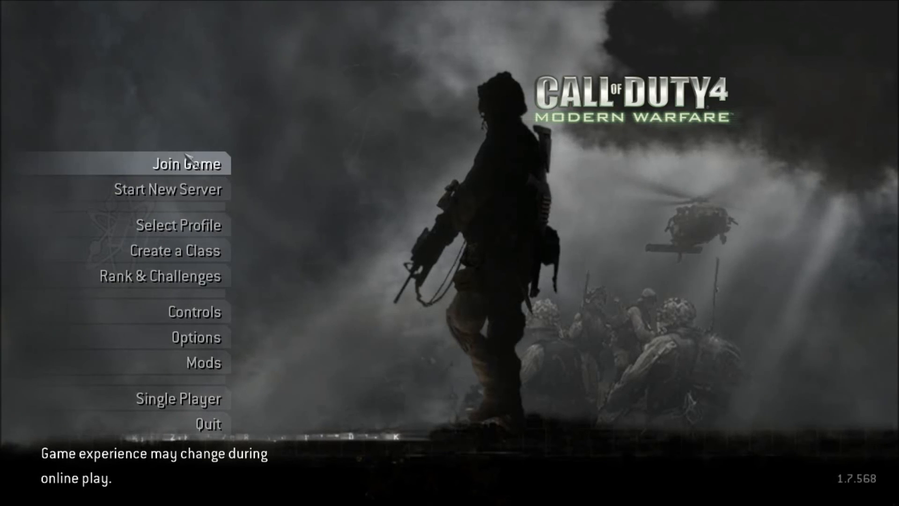
pyautogui.moveTo(160, 276)
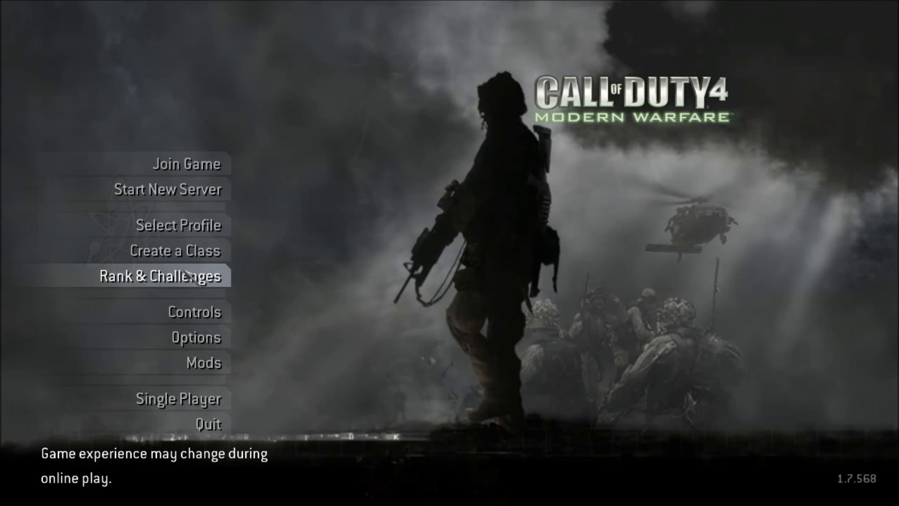
pyautogui.moveTo(508, 270)
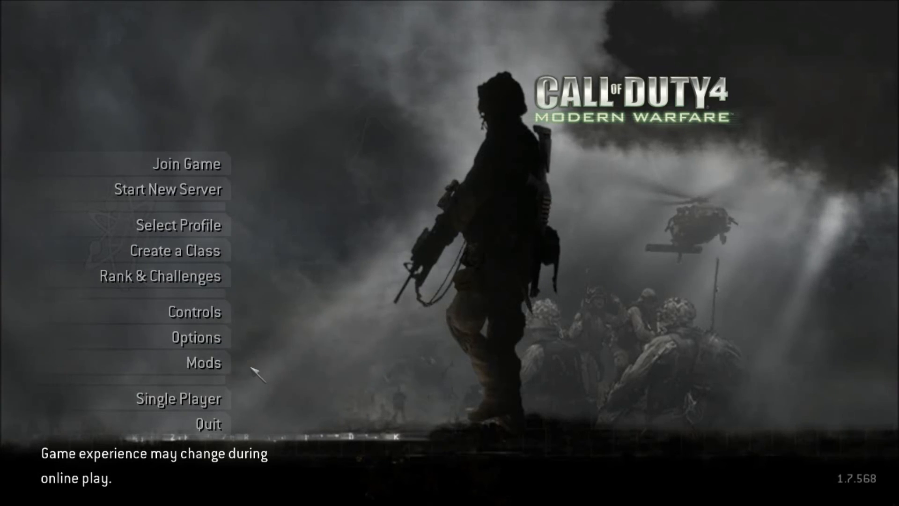
pyautogui.click(198, 338)
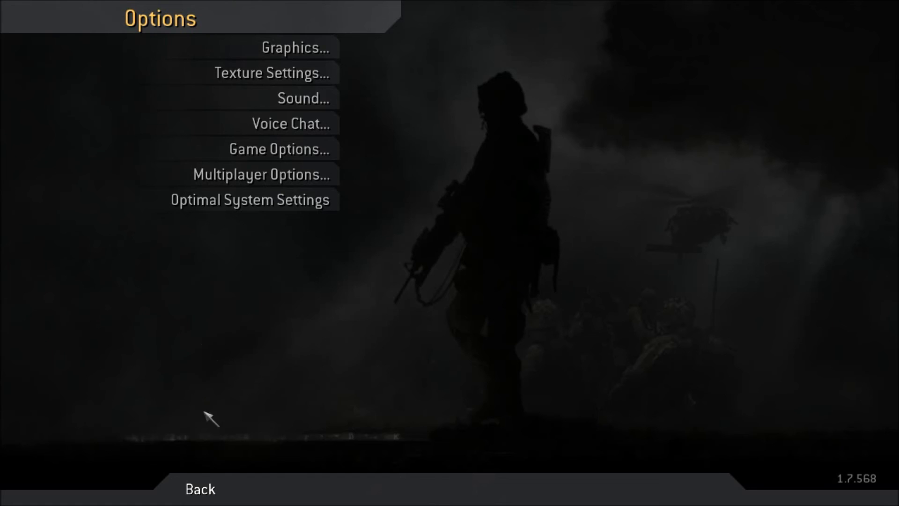
pyautogui.click(200, 489)
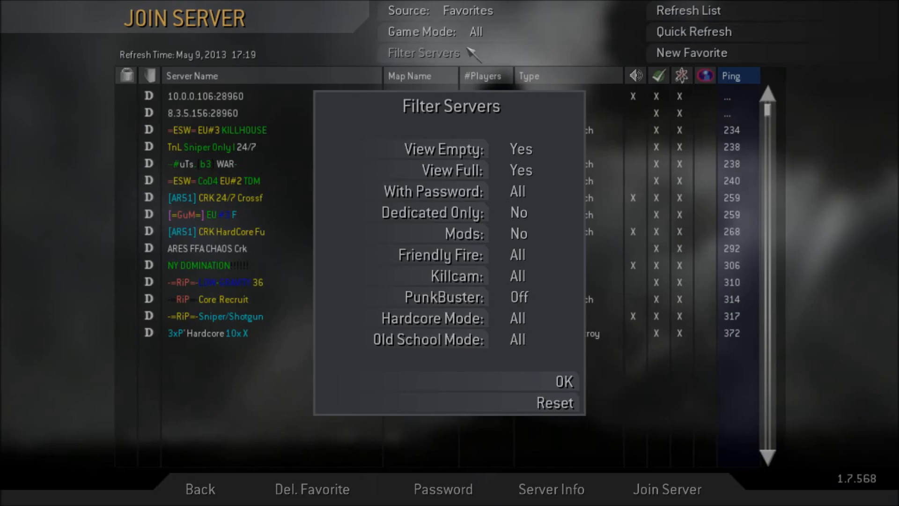
pyautogui.moveTo(528, 297)
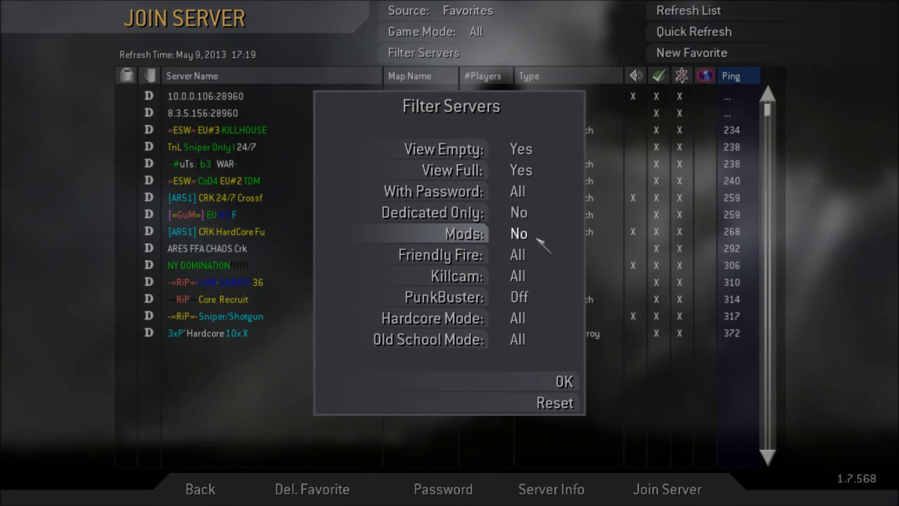
pyautogui.click(563, 383)
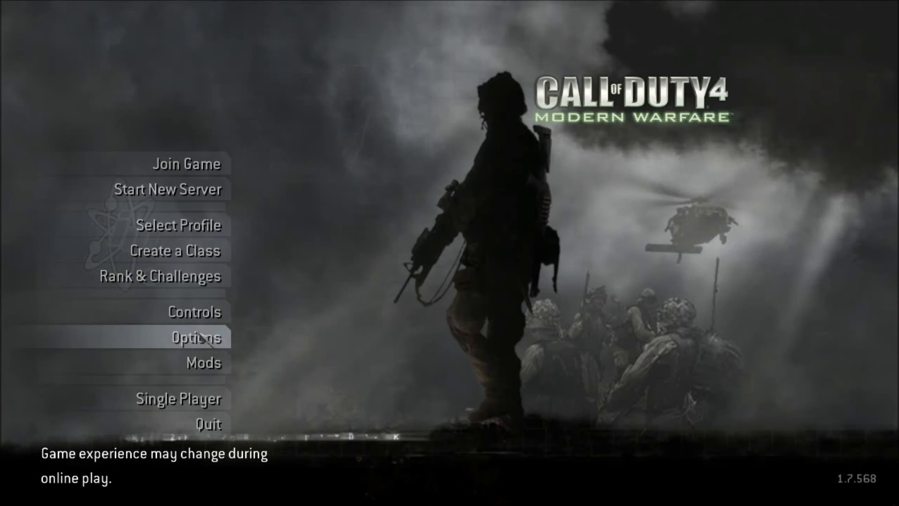
pyautogui.click(195, 338)
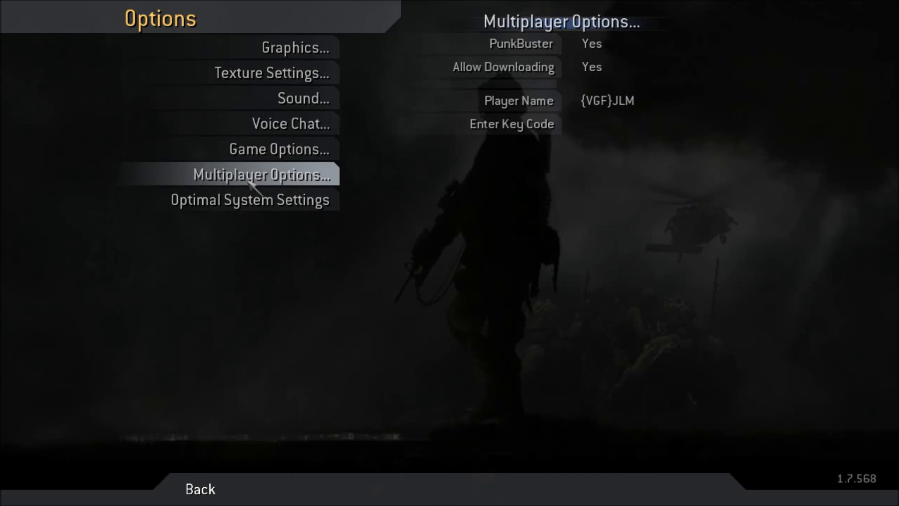
pyautogui.moveTo(281, 149)
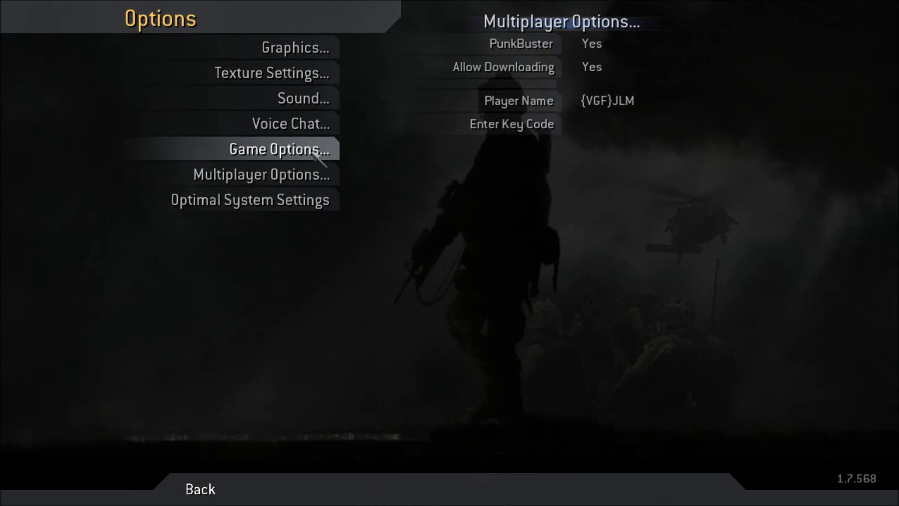
pyautogui.click(279, 149)
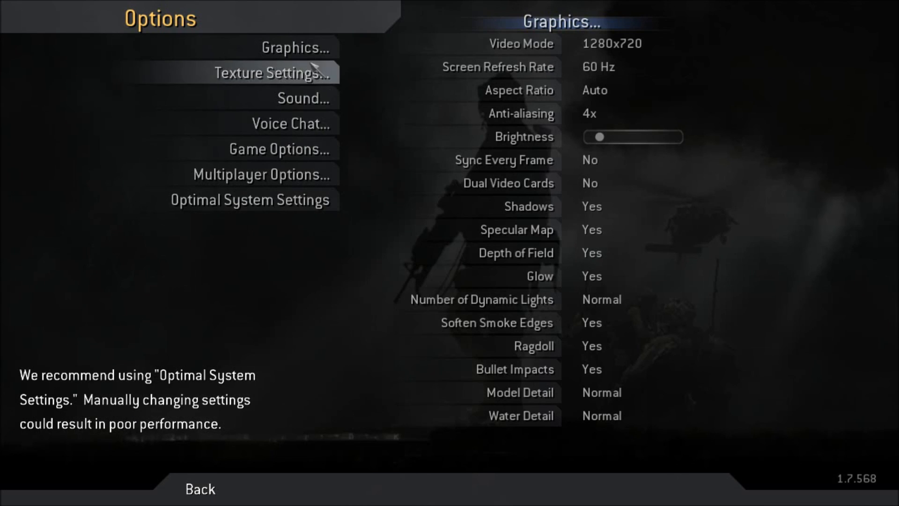
pyautogui.click(200, 489)
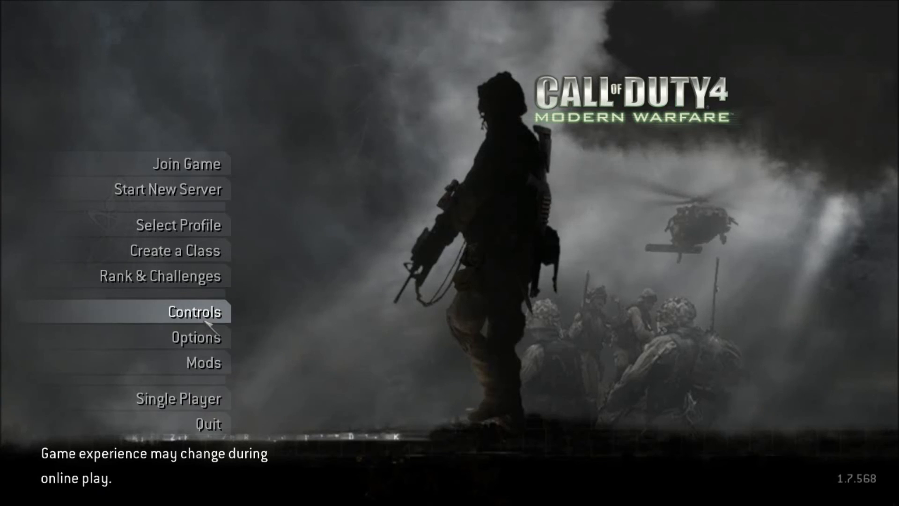
pyautogui.moveTo(183, 276)
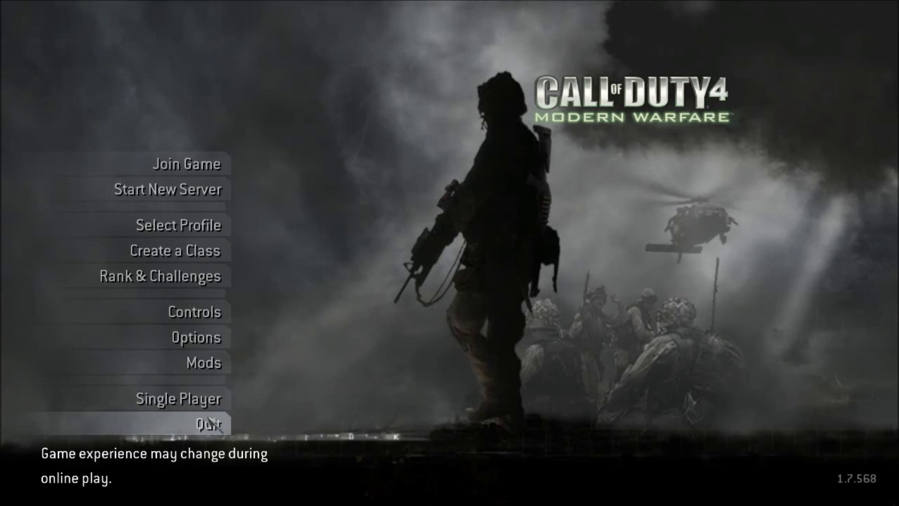
pyautogui.moveTo(483, 313)
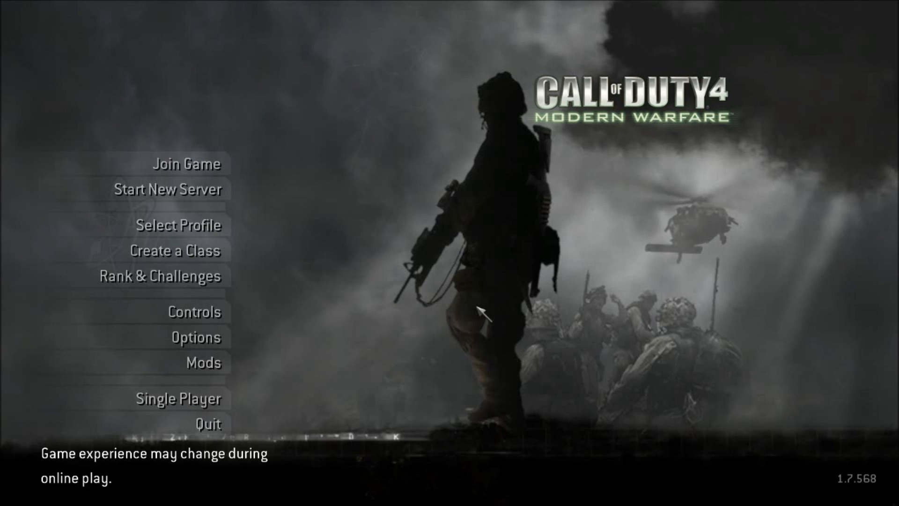
pyautogui.moveTo(521, 284)
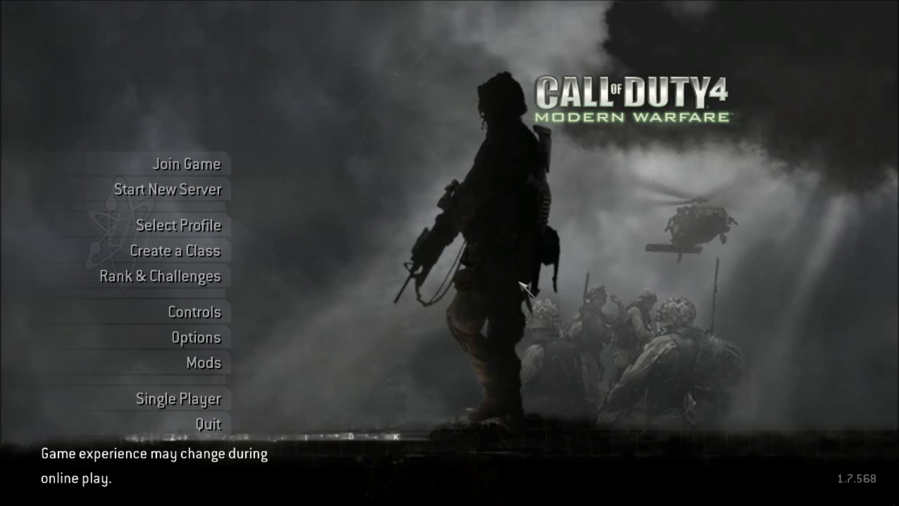
pyautogui.moveTo(608, 31)
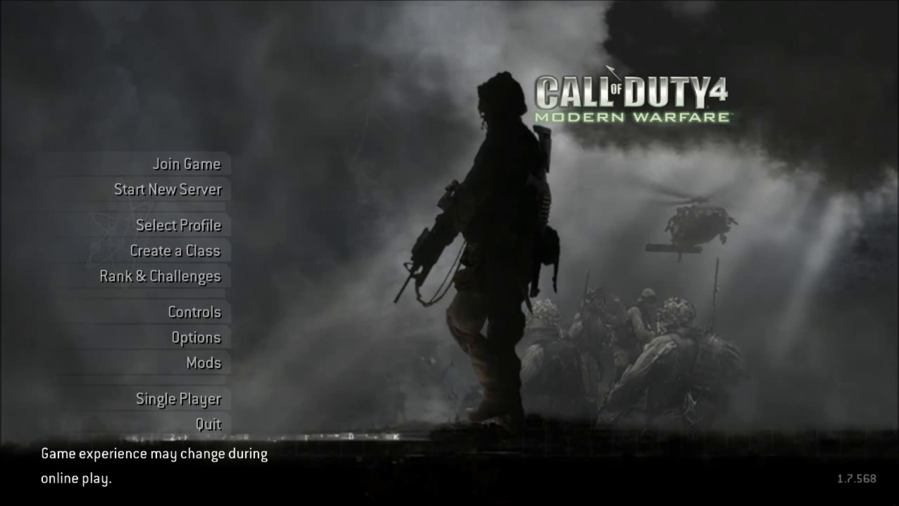
pyautogui.moveTo(155, 424)
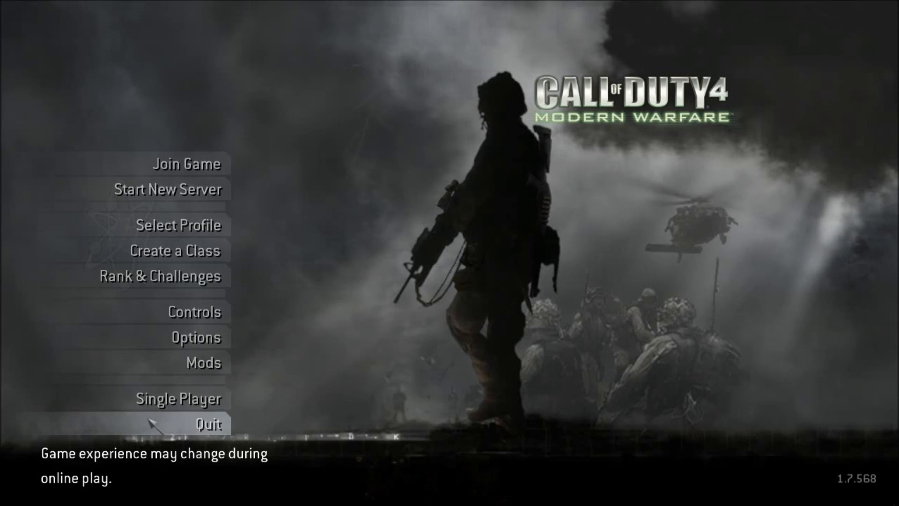
pyautogui.moveTo(429, 328)
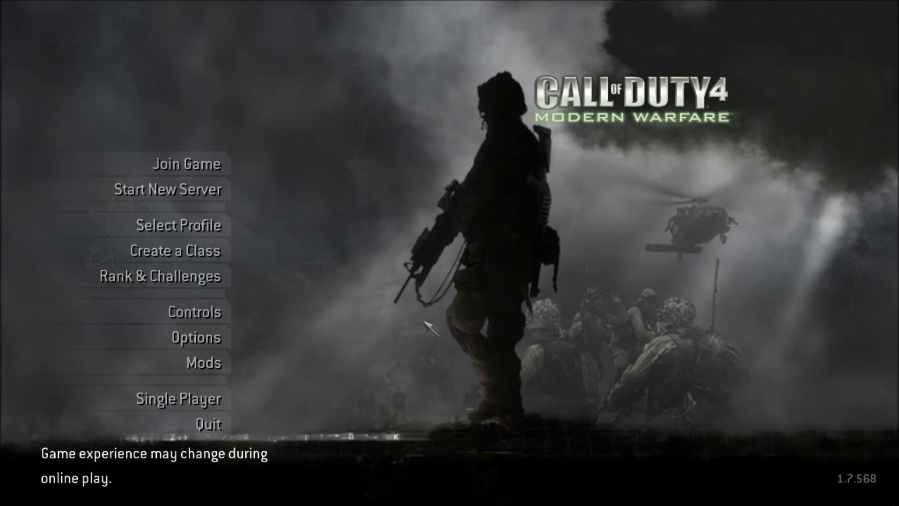